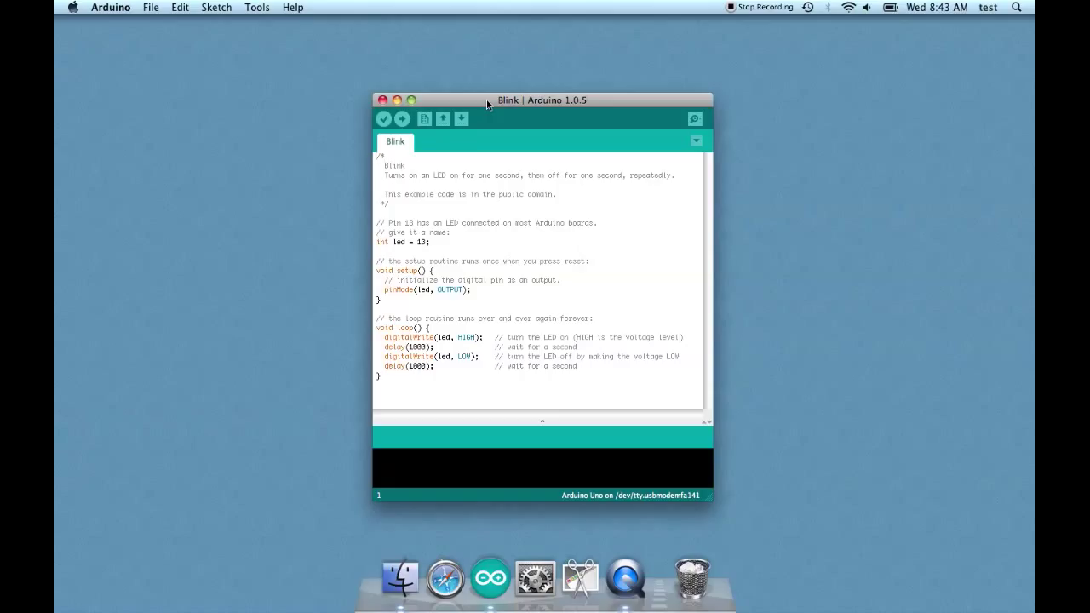
pyautogui.moveTo(473, 221)
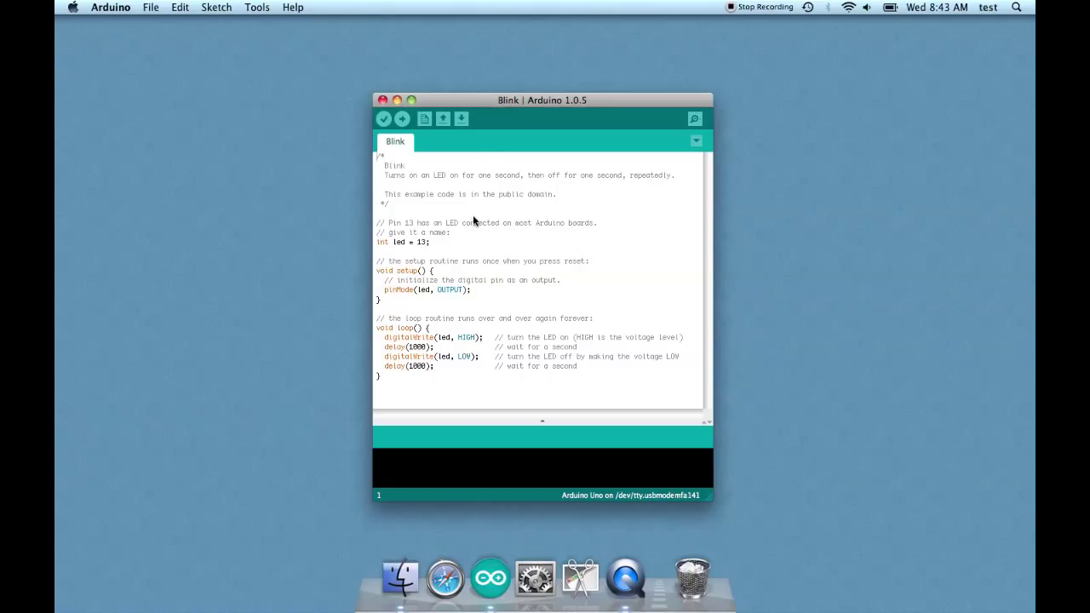
pyautogui.moveTo(470, 211)
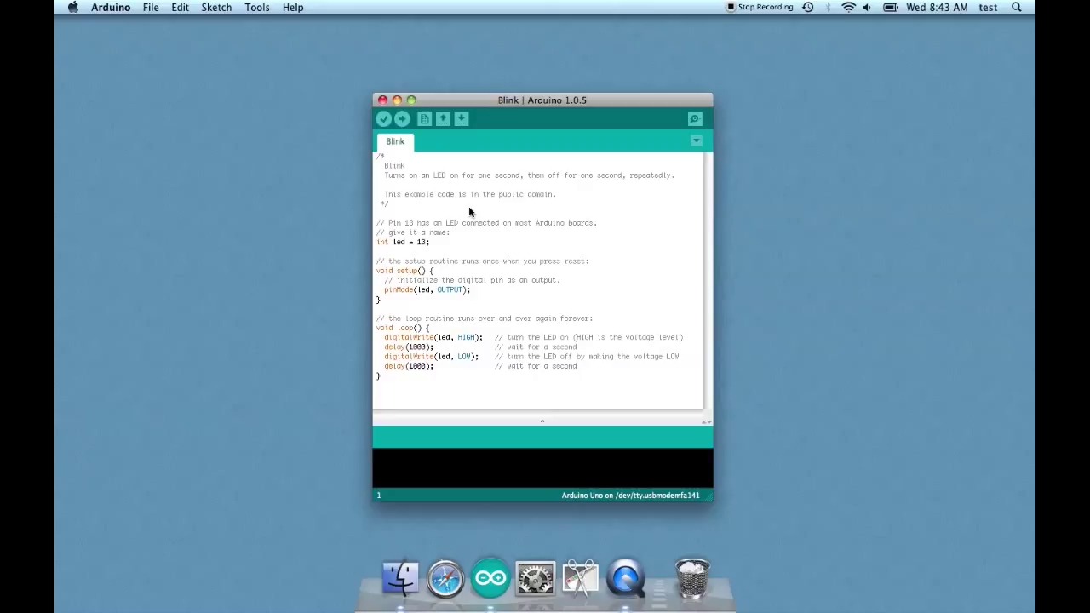
pyautogui.moveTo(389, 209)
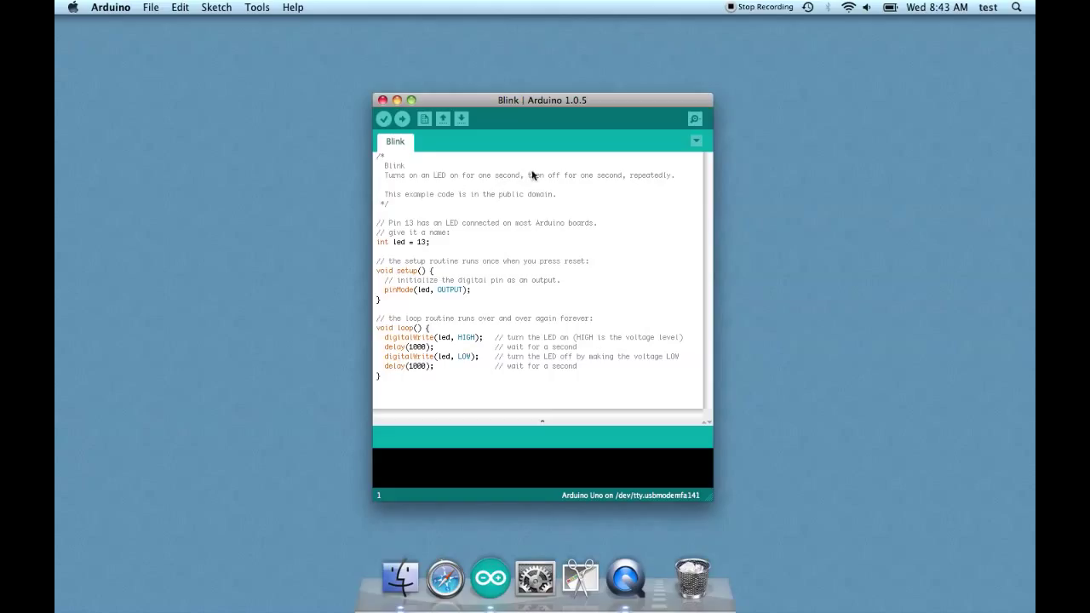
pyautogui.moveTo(560, 181)
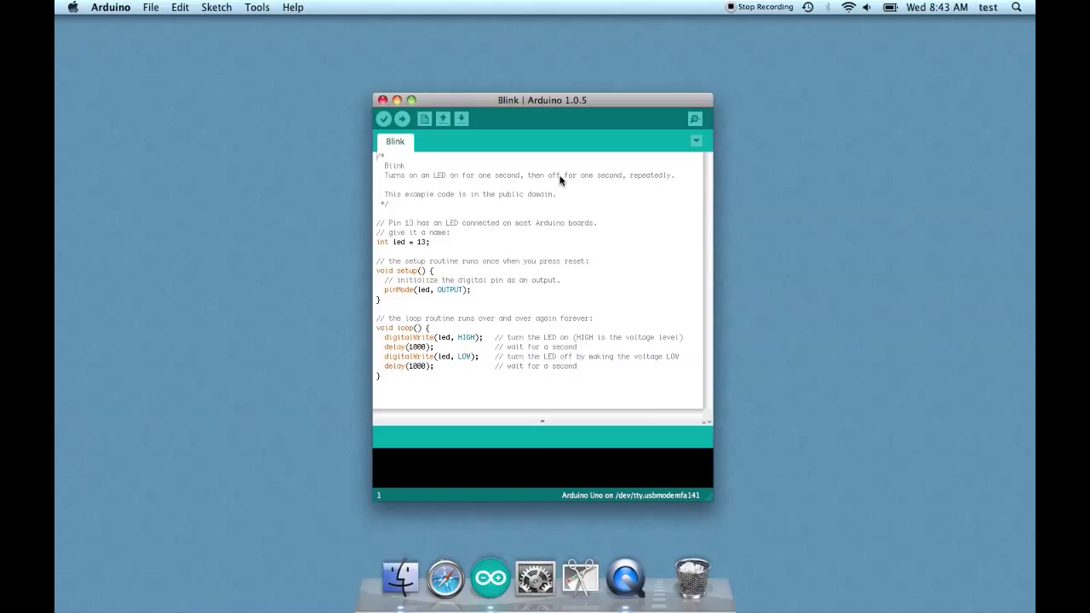
pyautogui.moveTo(456, 215)
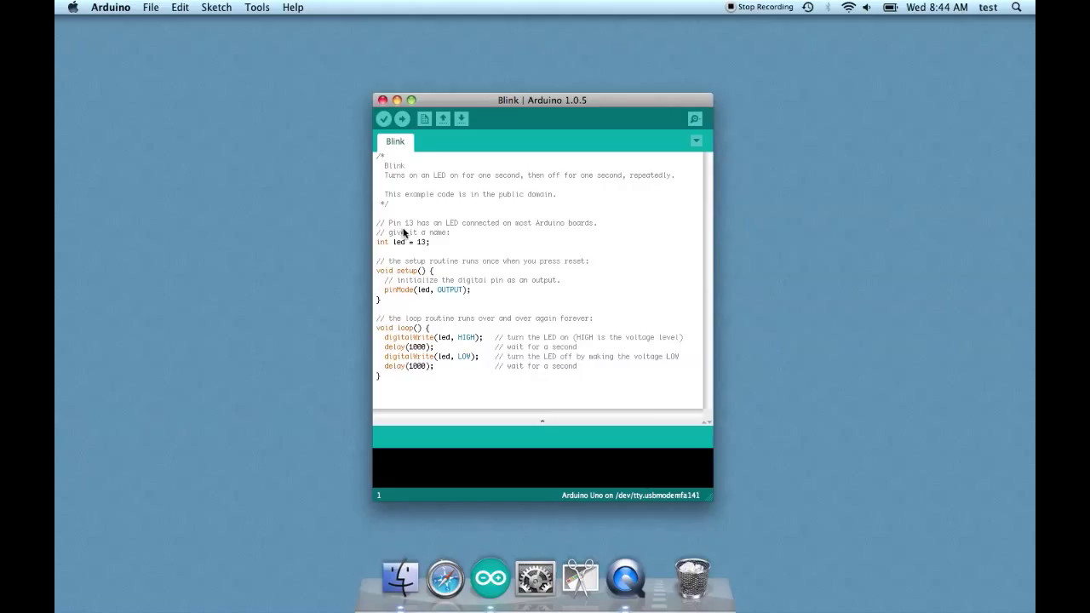
pyautogui.moveTo(432, 221)
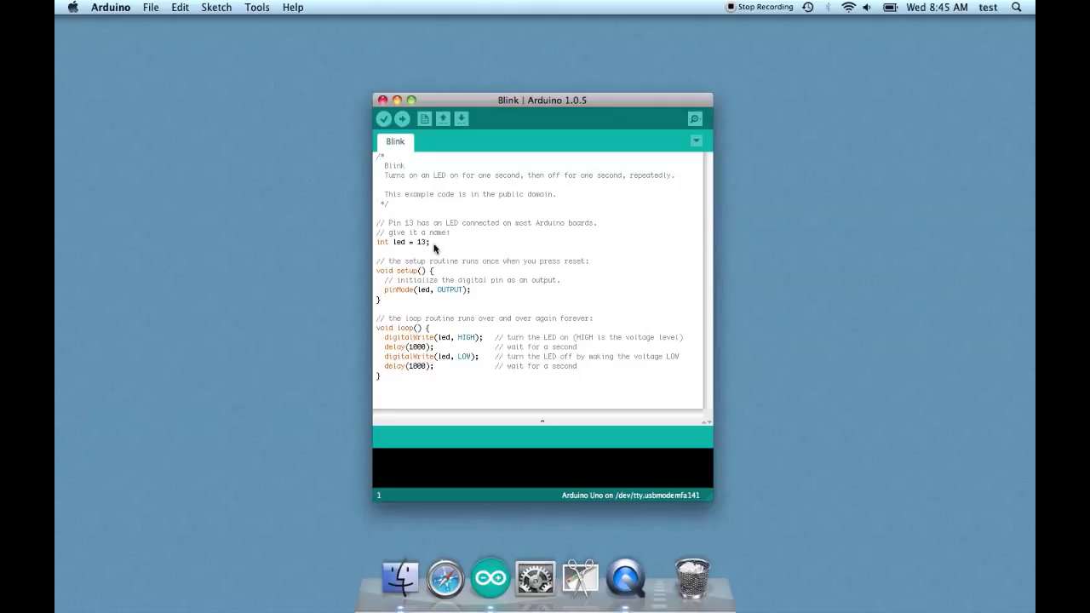
pyautogui.moveTo(395, 245)
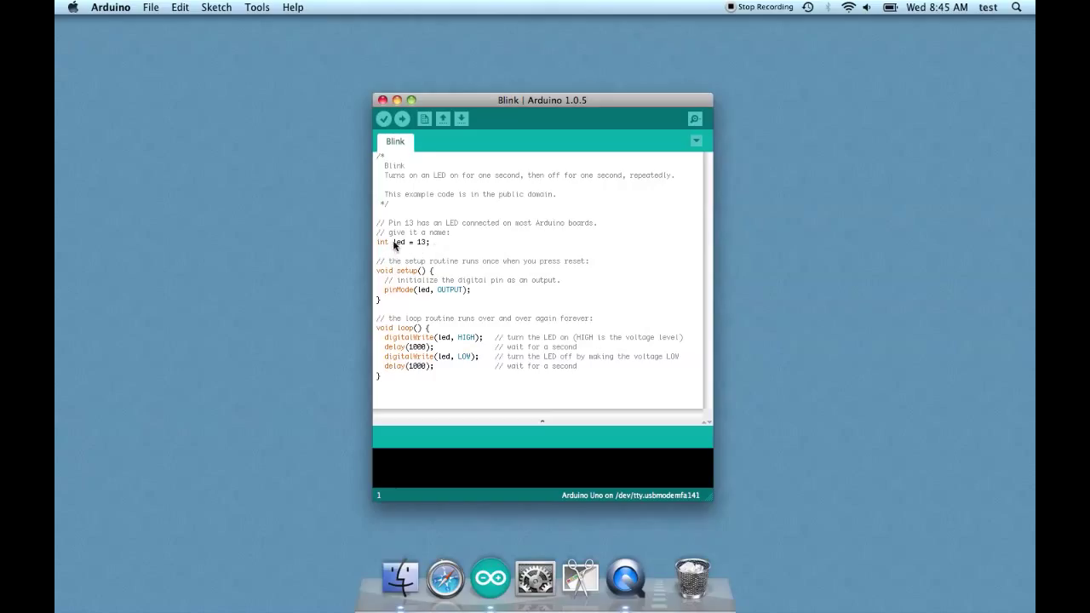
pyautogui.moveTo(429, 249)
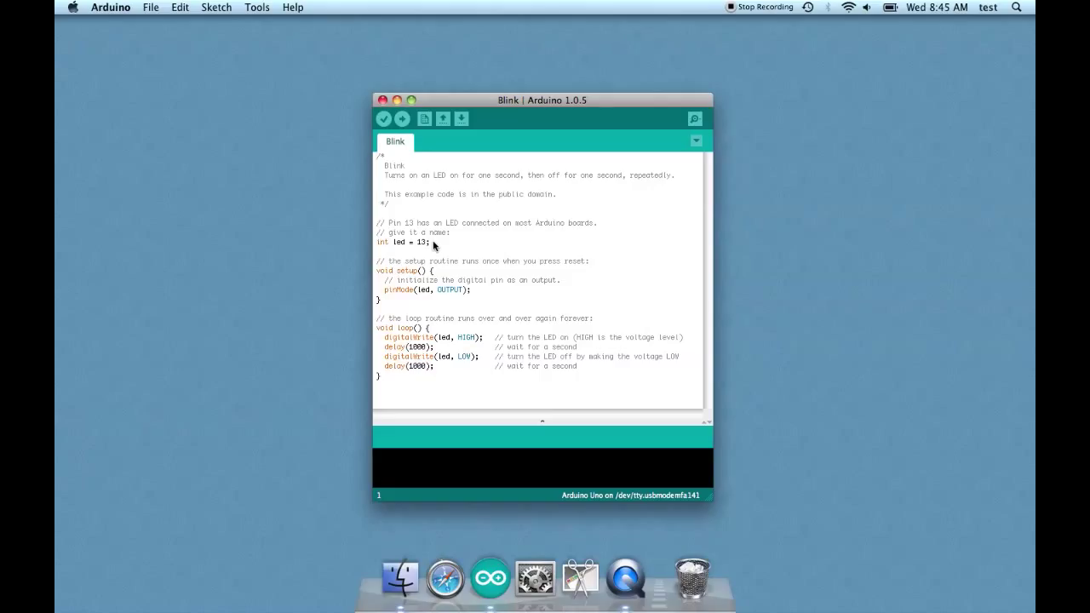
pyautogui.moveTo(378, 252)
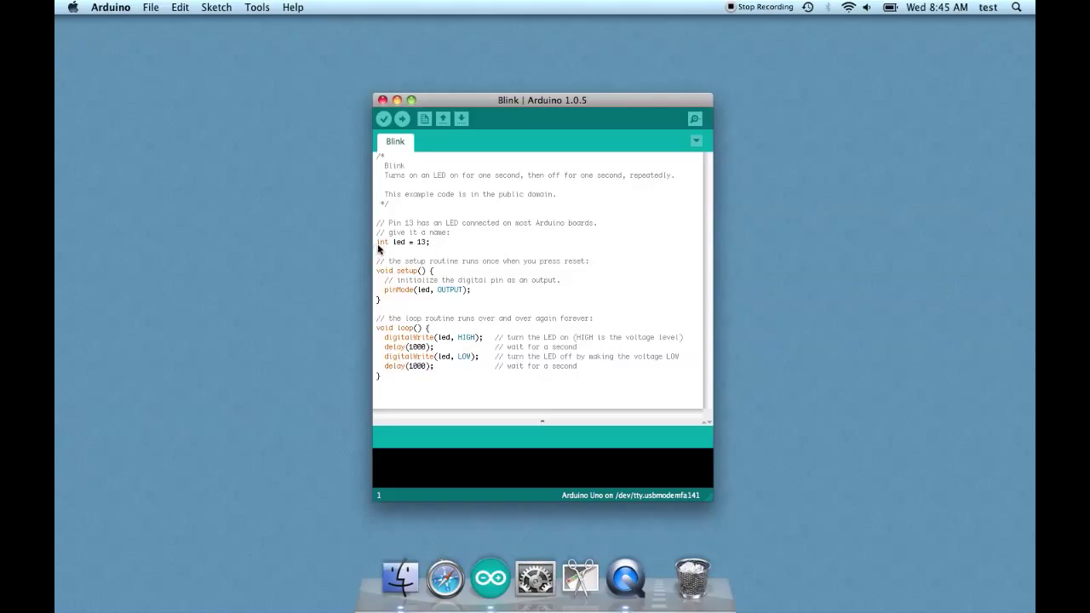
pyautogui.moveTo(388, 248)
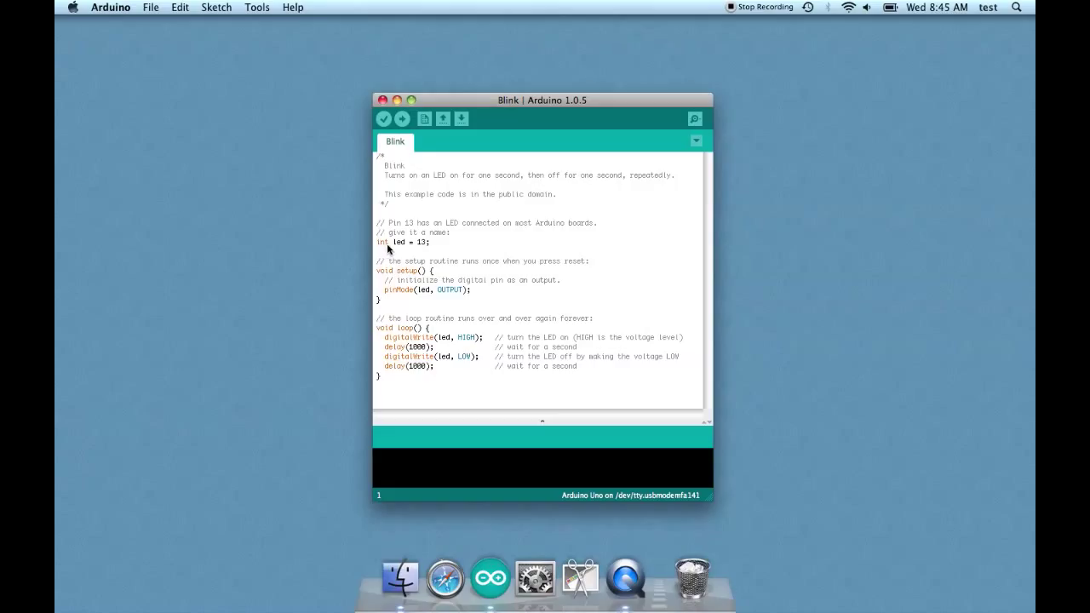
pyautogui.moveTo(456, 257)
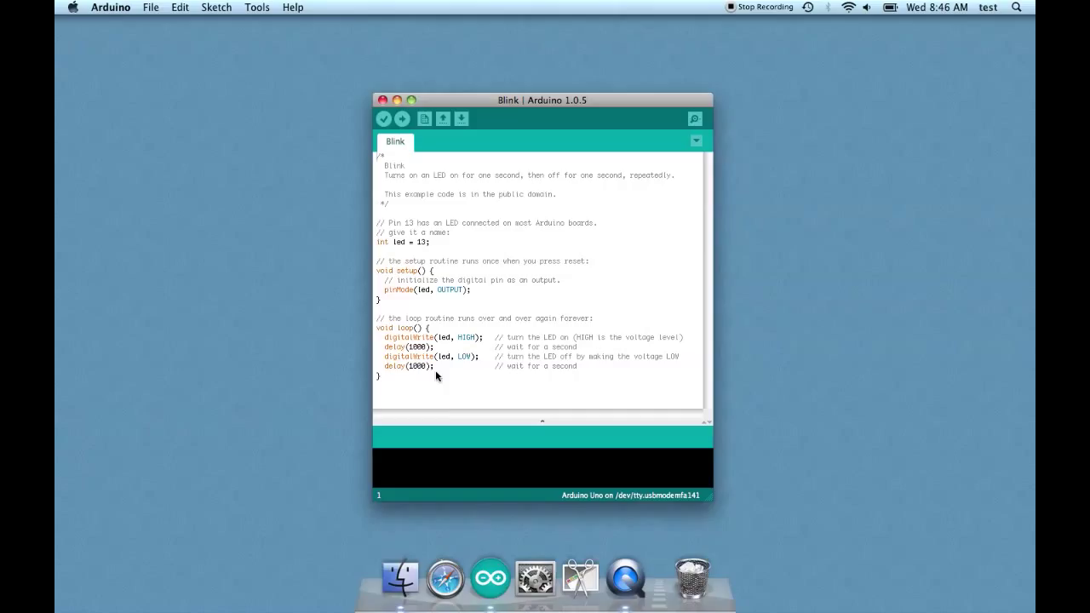
pyautogui.moveTo(463, 261)
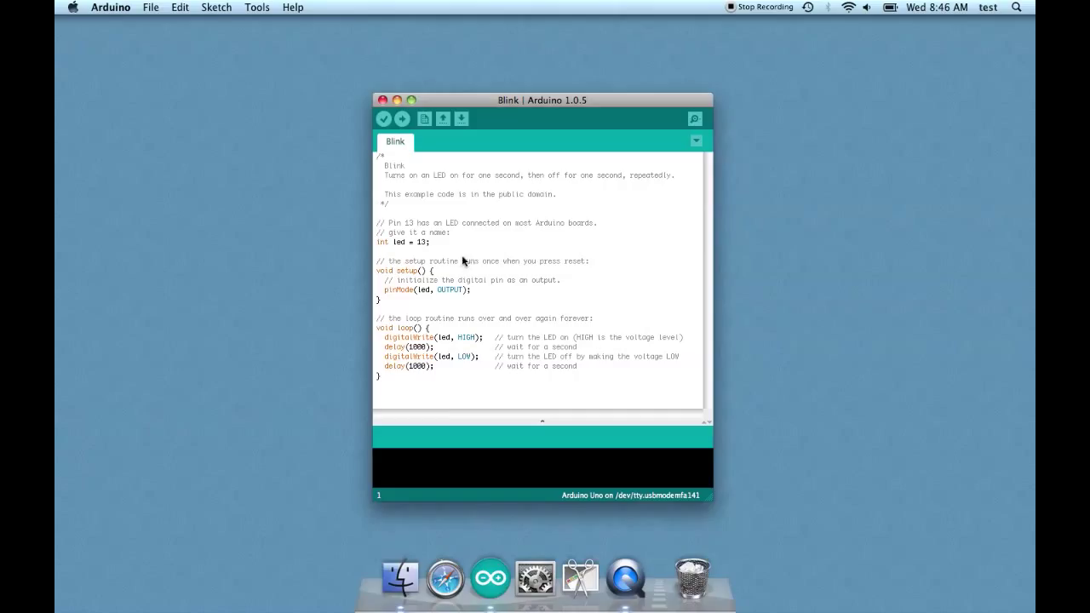
pyautogui.moveTo(439, 248)
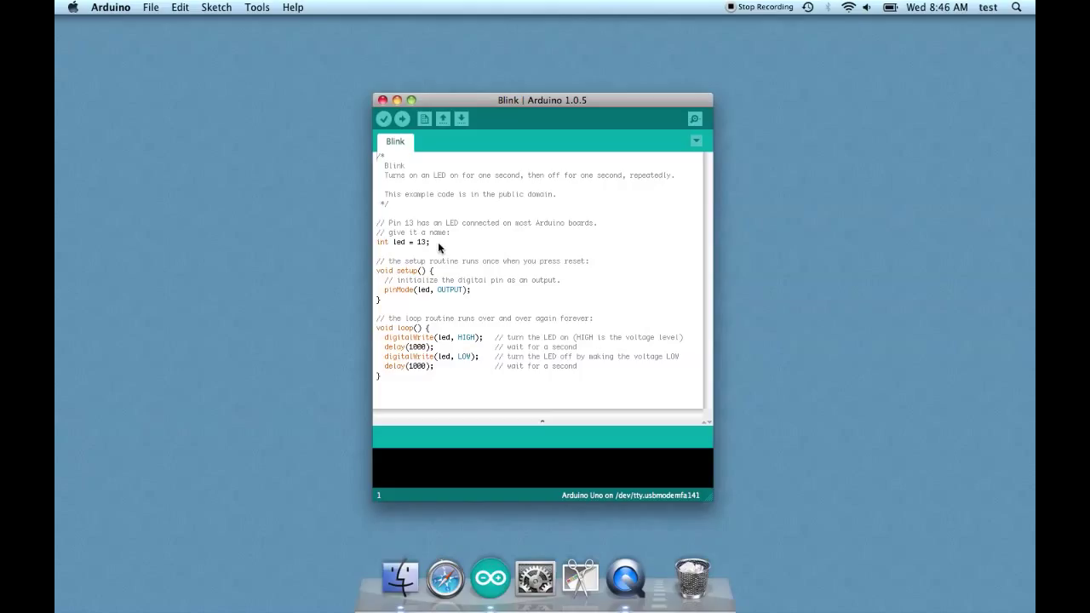
pyautogui.moveTo(434, 271)
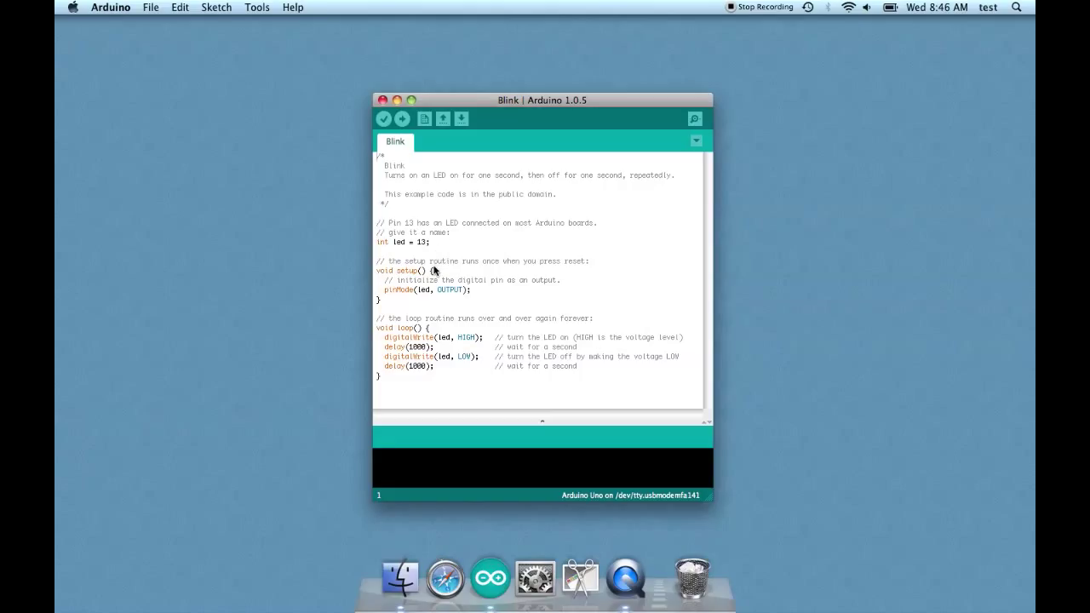
pyautogui.moveTo(459, 263)
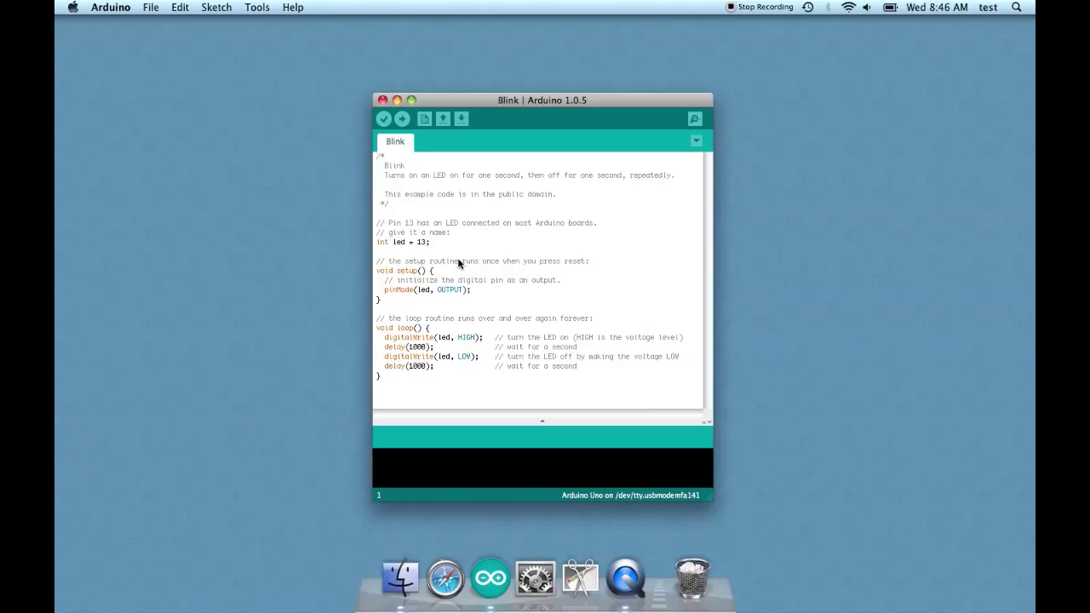
pyautogui.moveTo(456, 272)
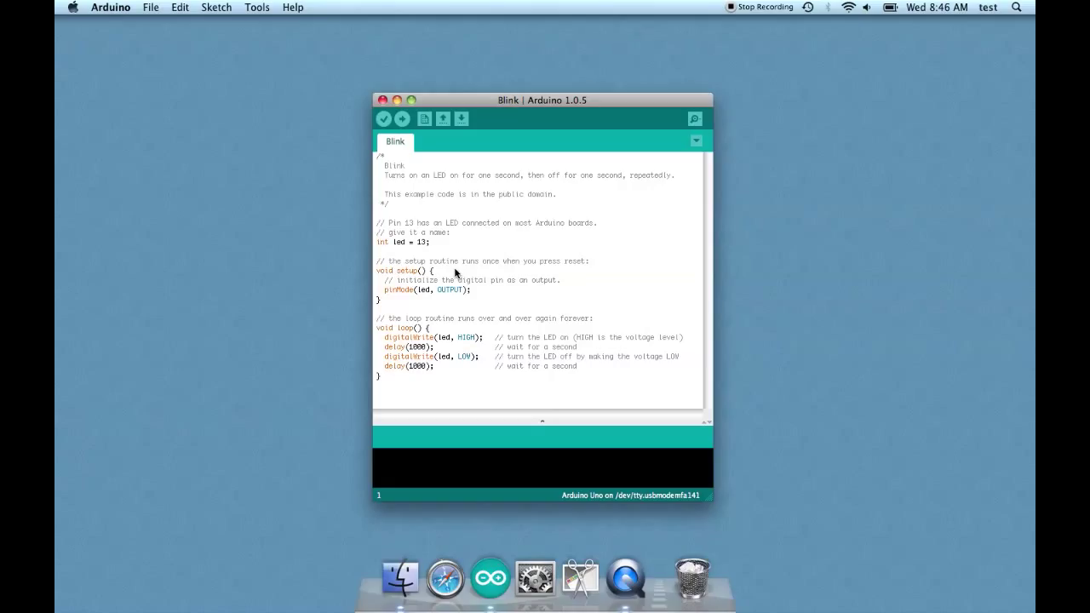
pyautogui.moveTo(409, 345)
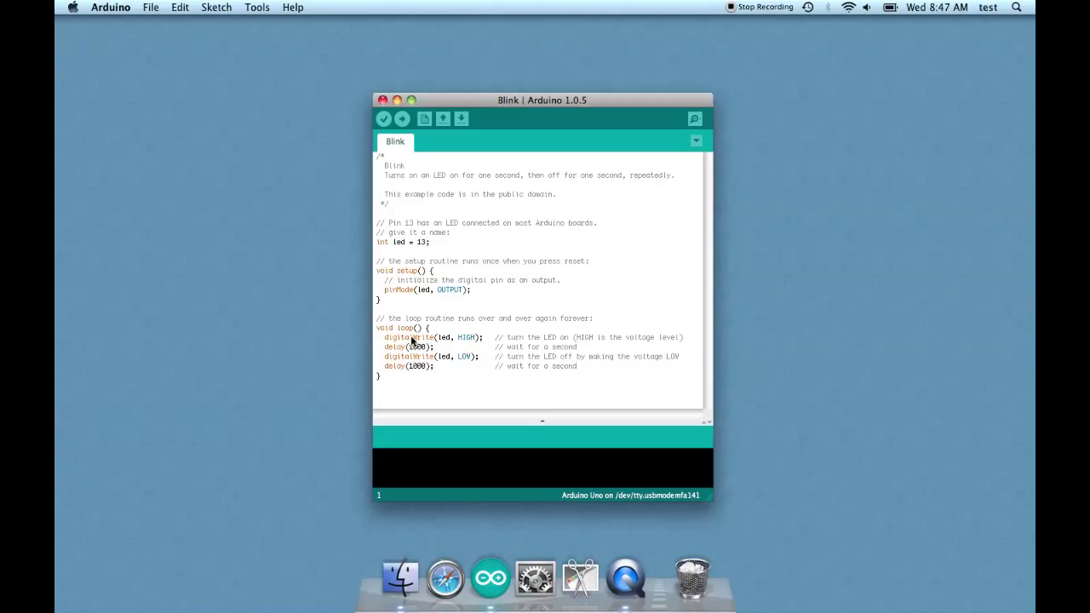
pyautogui.moveTo(412, 312)
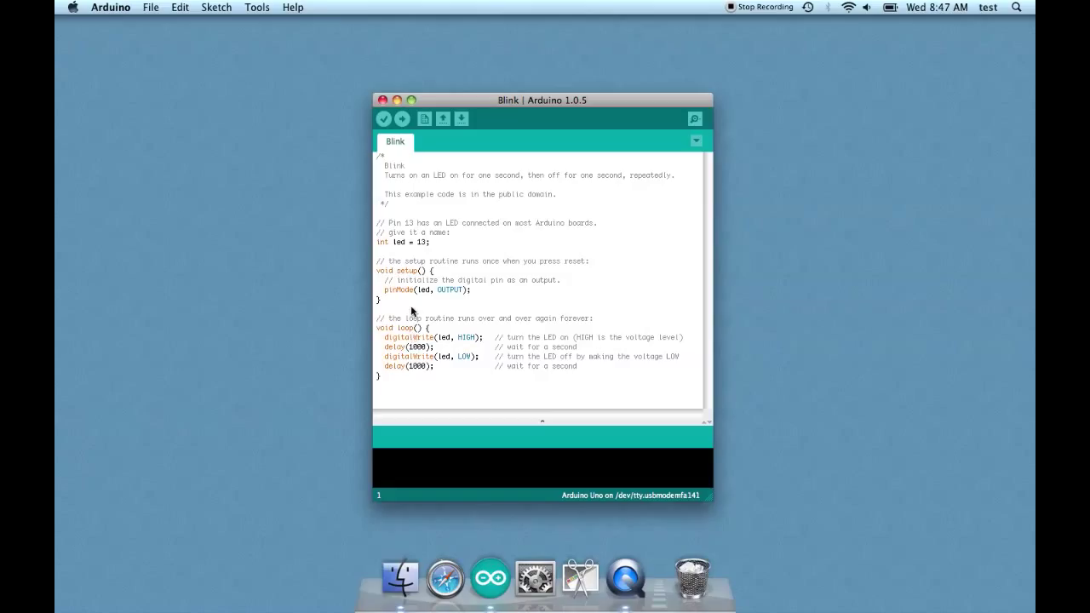
pyautogui.moveTo(461, 281)
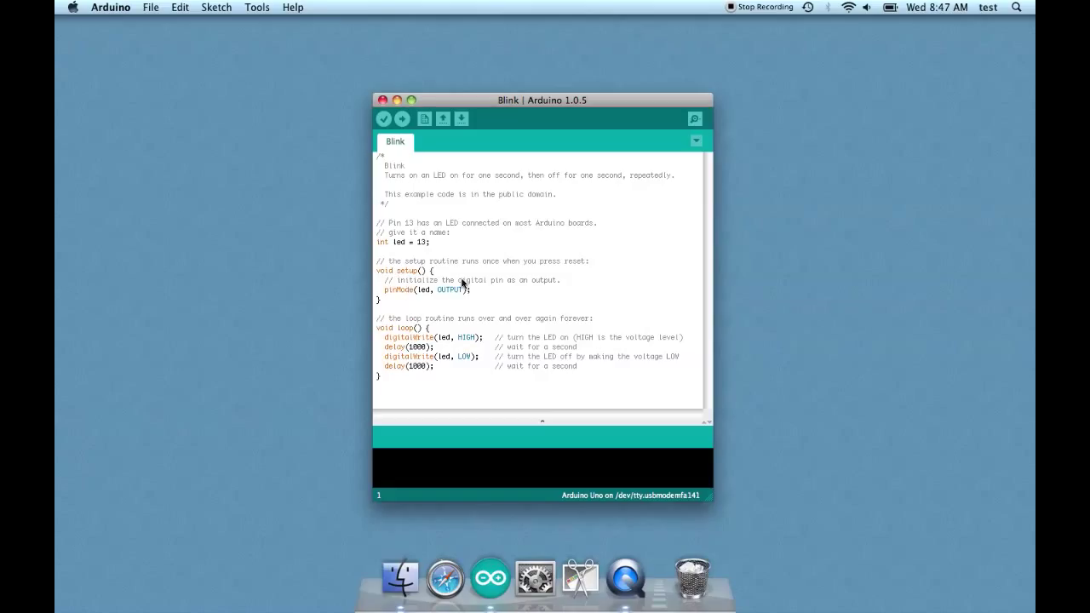
pyautogui.moveTo(429, 292)
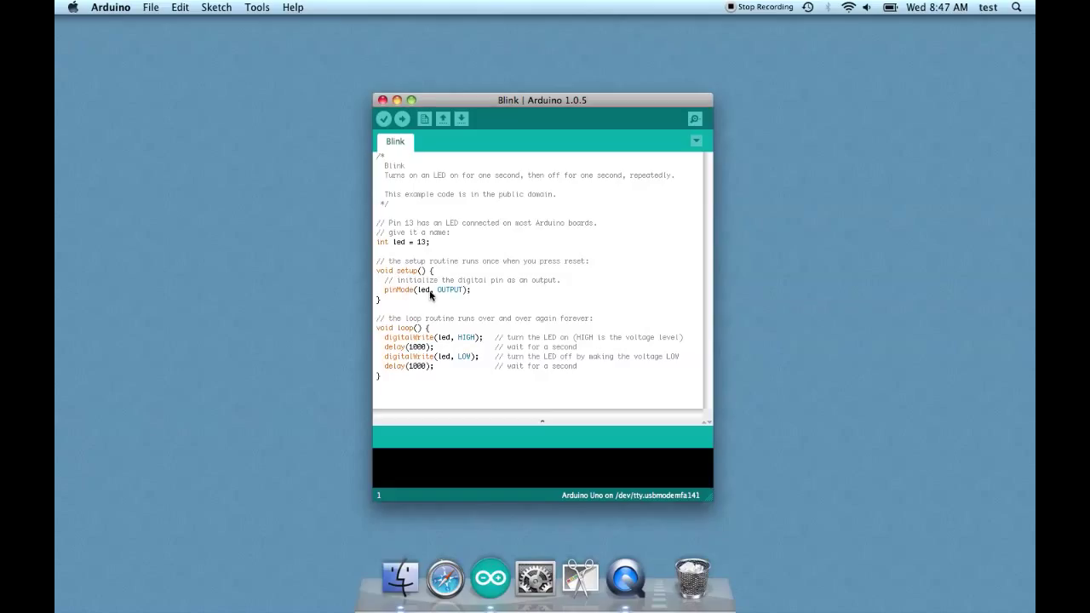
pyautogui.moveTo(434, 298)
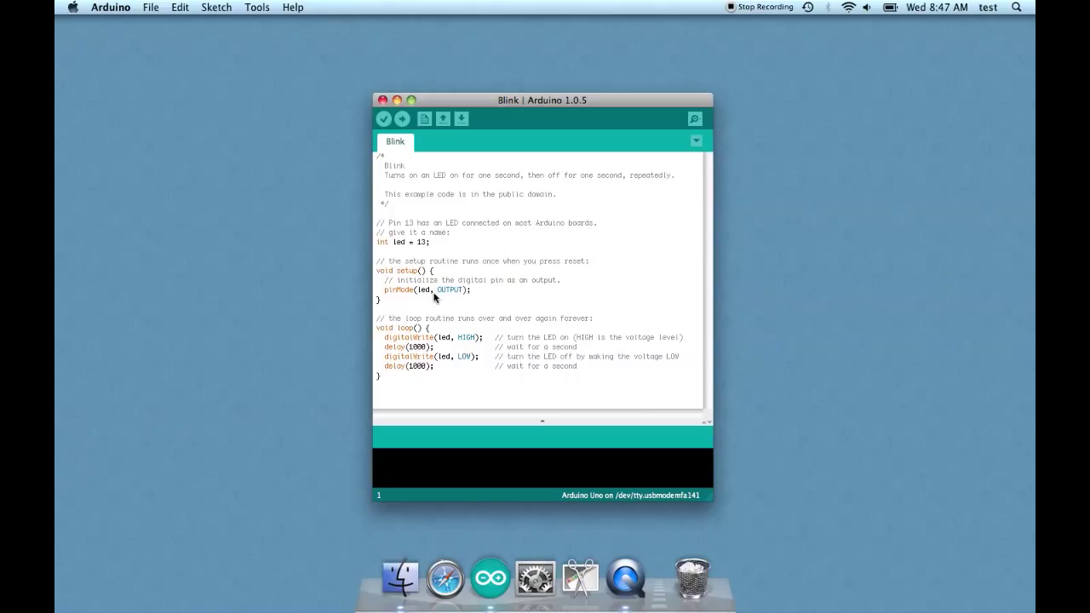
pyautogui.moveTo(412, 303)
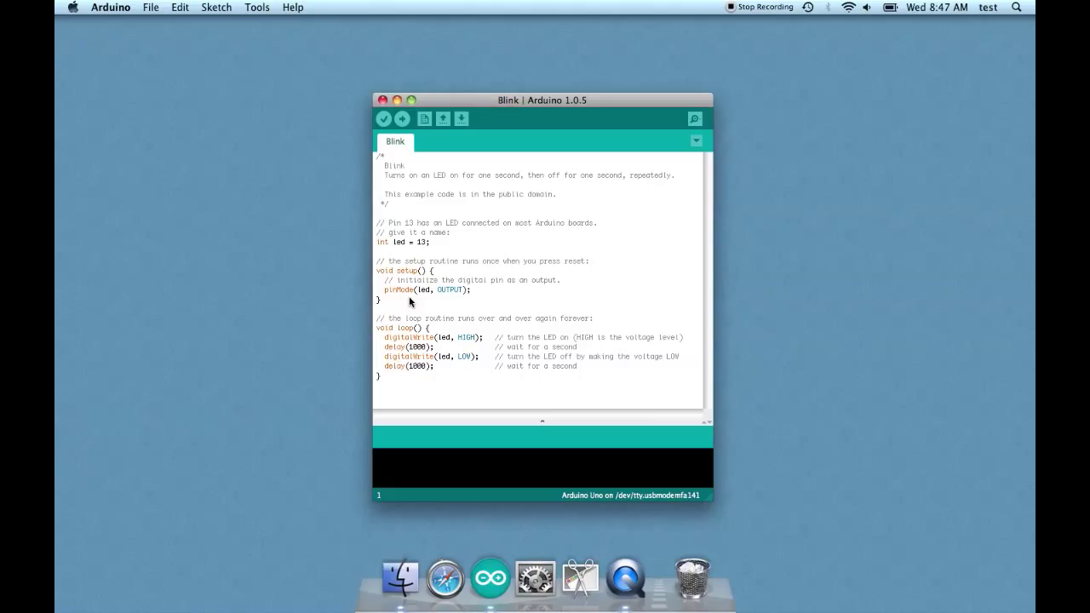
pyautogui.moveTo(431, 300)
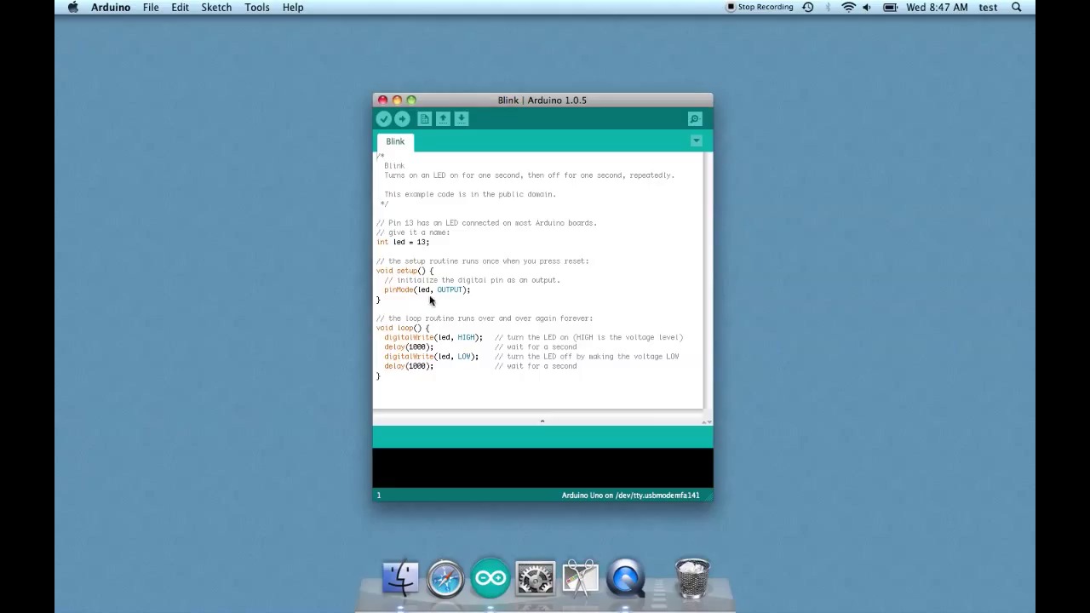
pyautogui.moveTo(450, 297)
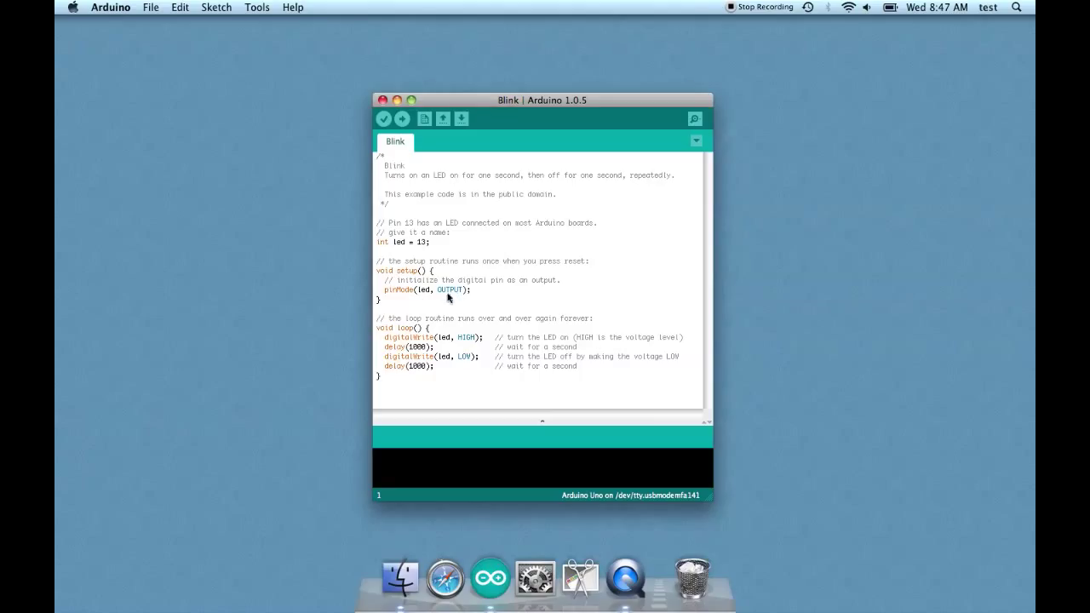
pyautogui.moveTo(460, 299)
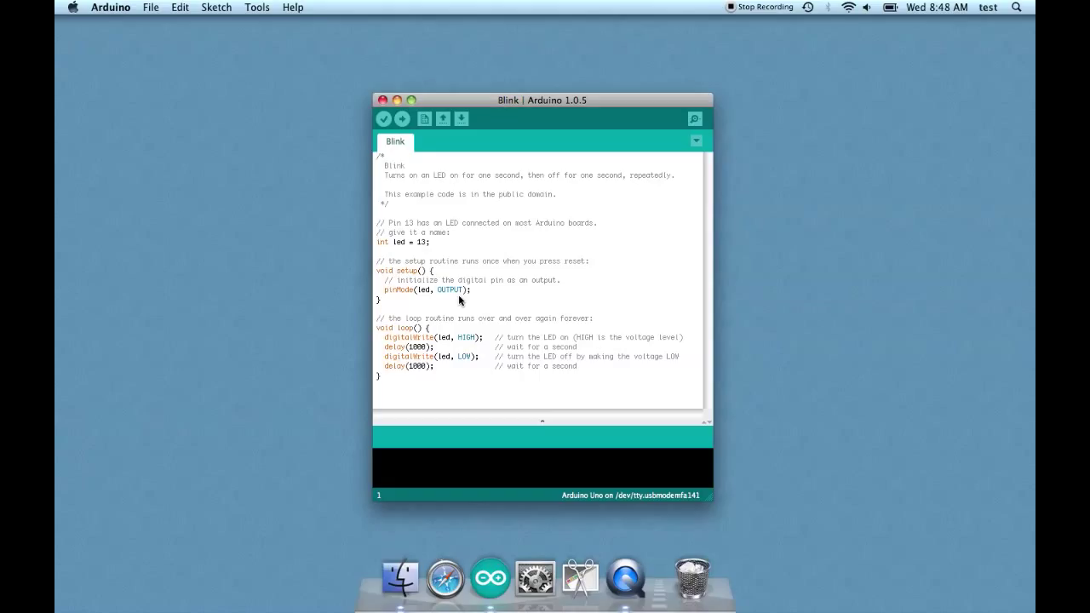
pyautogui.moveTo(440, 303)
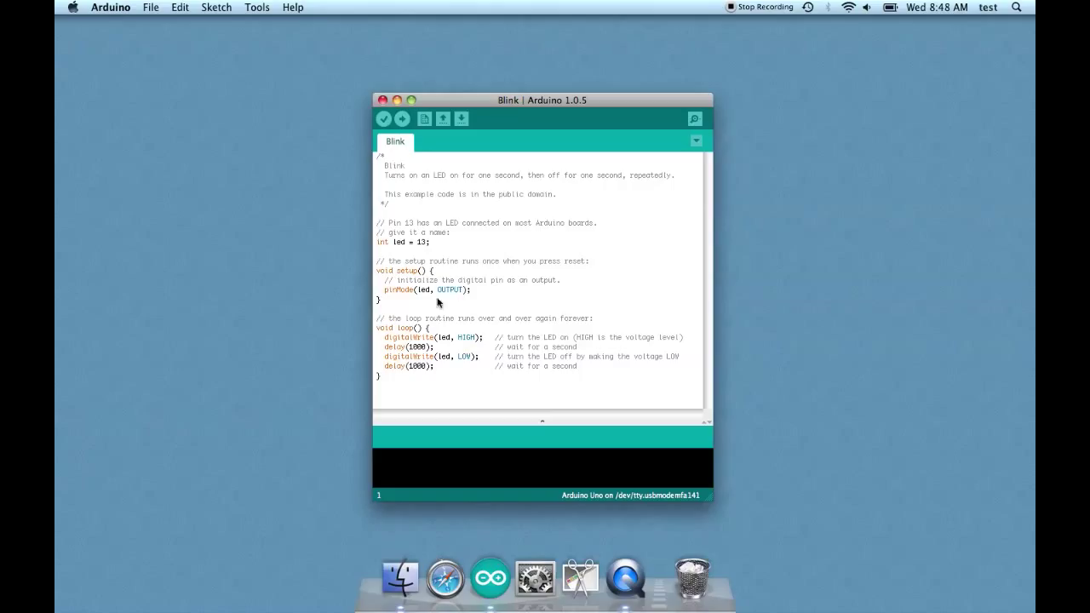
pyautogui.moveTo(385, 307)
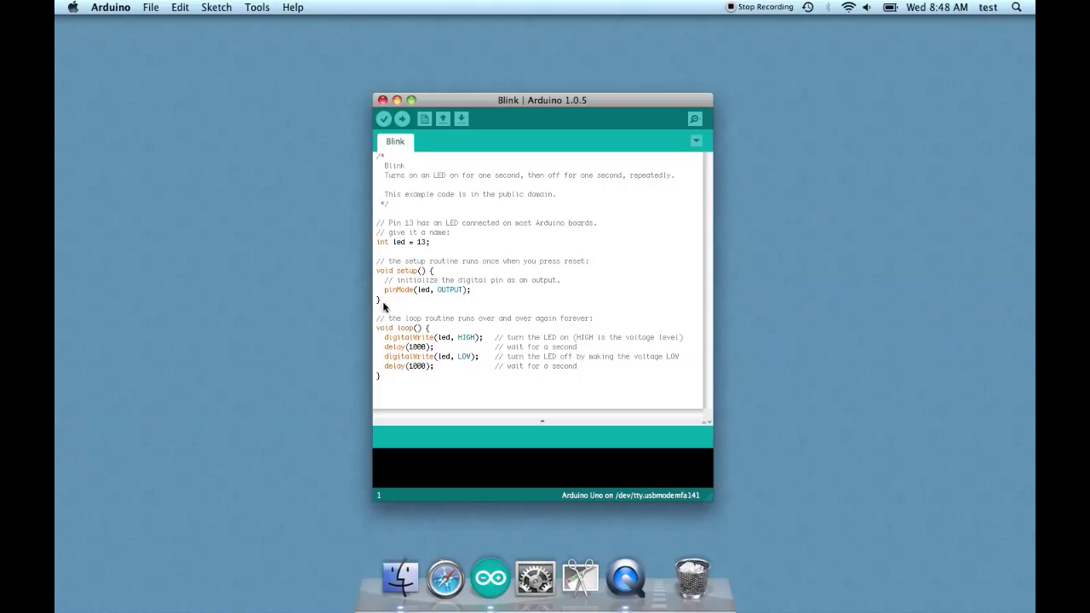
pyautogui.moveTo(404, 300)
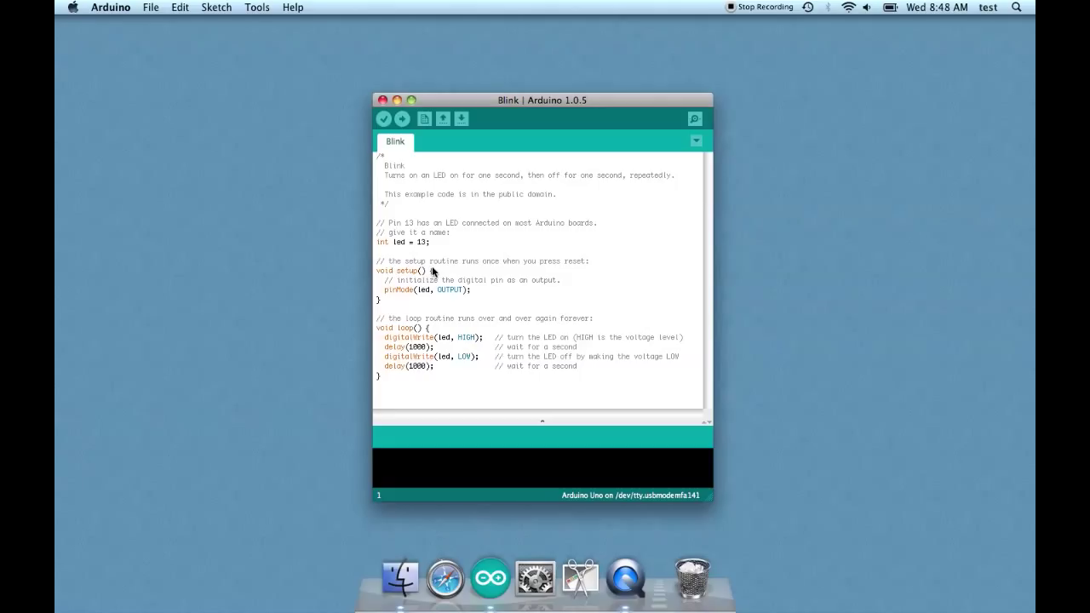
pyautogui.moveTo(395, 298)
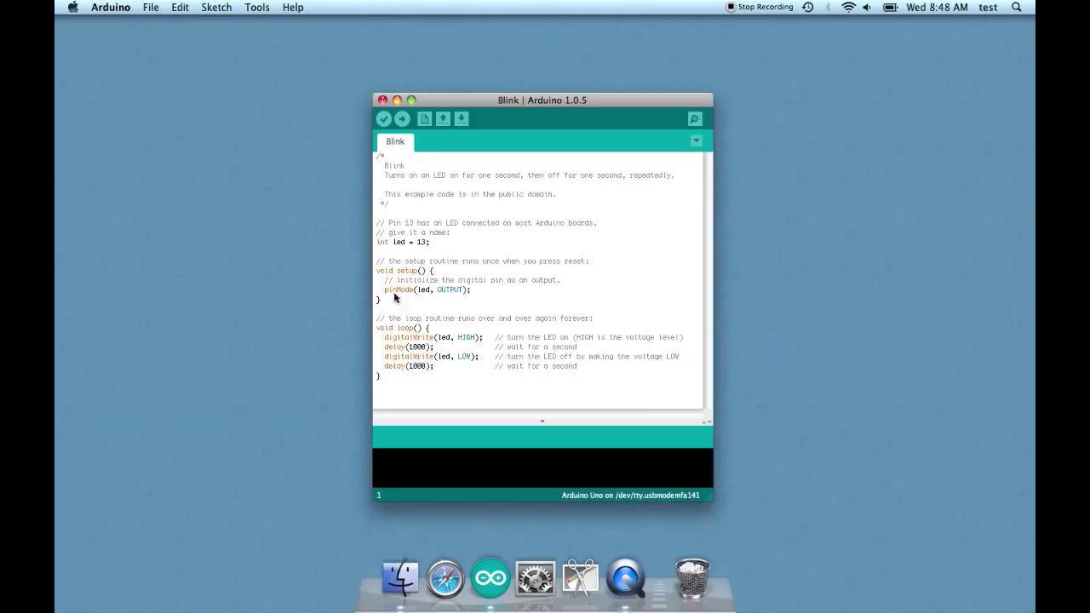
pyautogui.moveTo(376, 310)
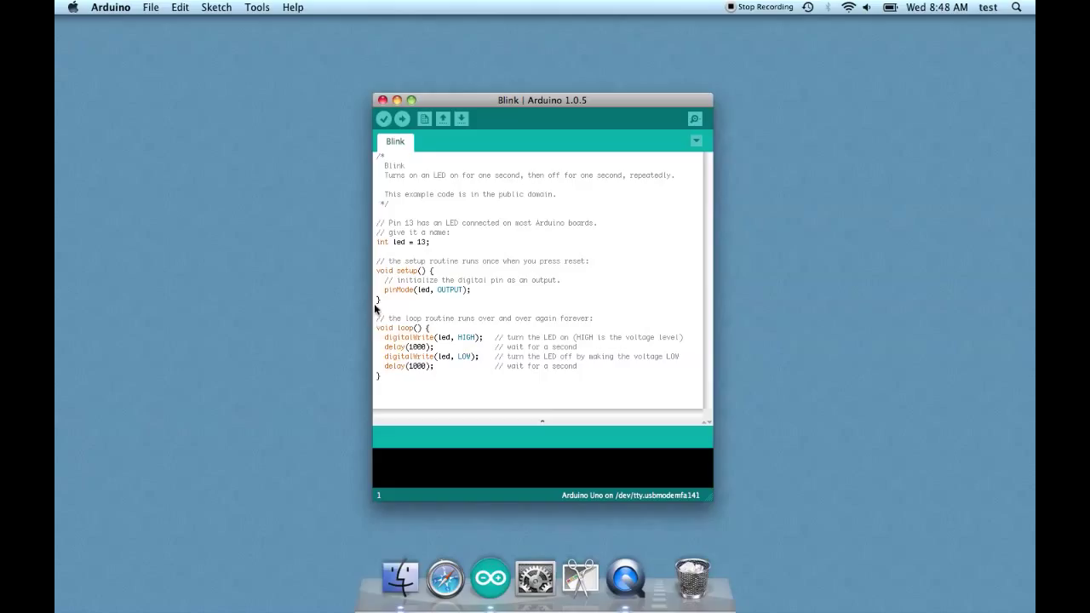
pyautogui.moveTo(385, 327)
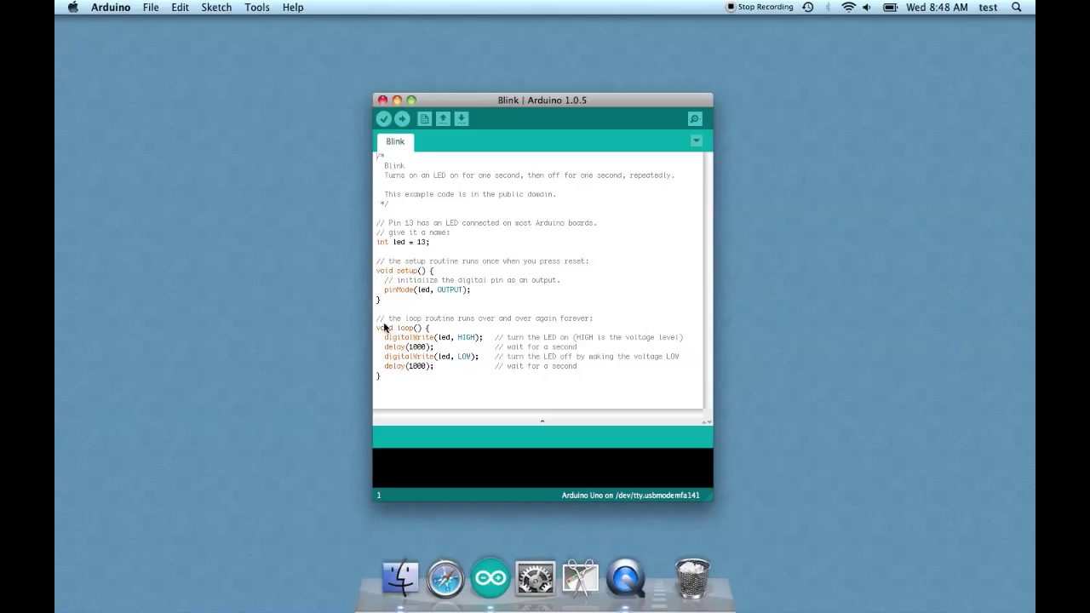
pyautogui.moveTo(592, 327)
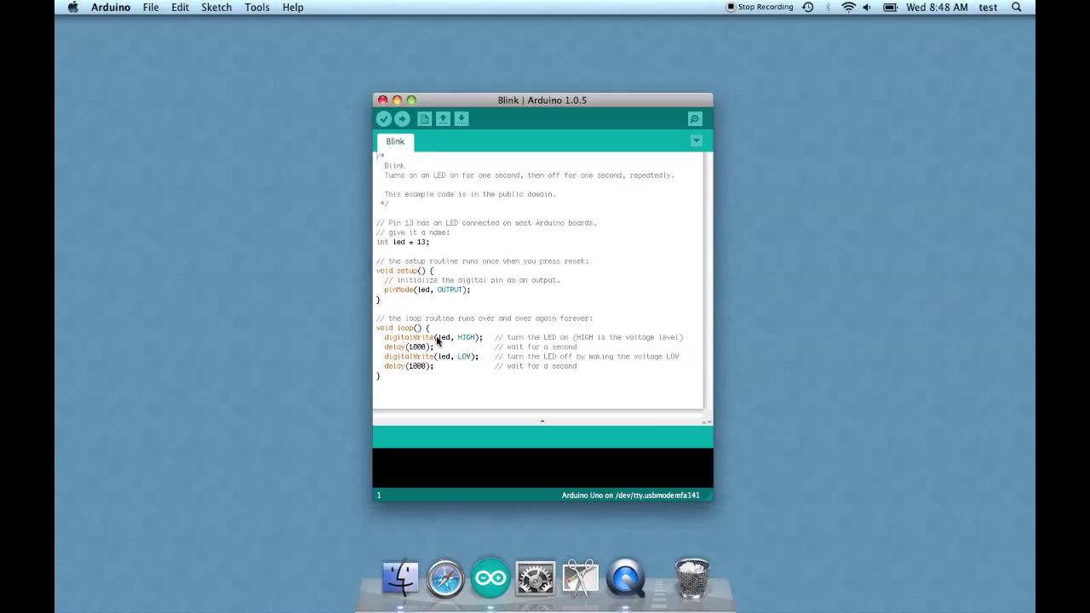
pyautogui.moveTo(473, 342)
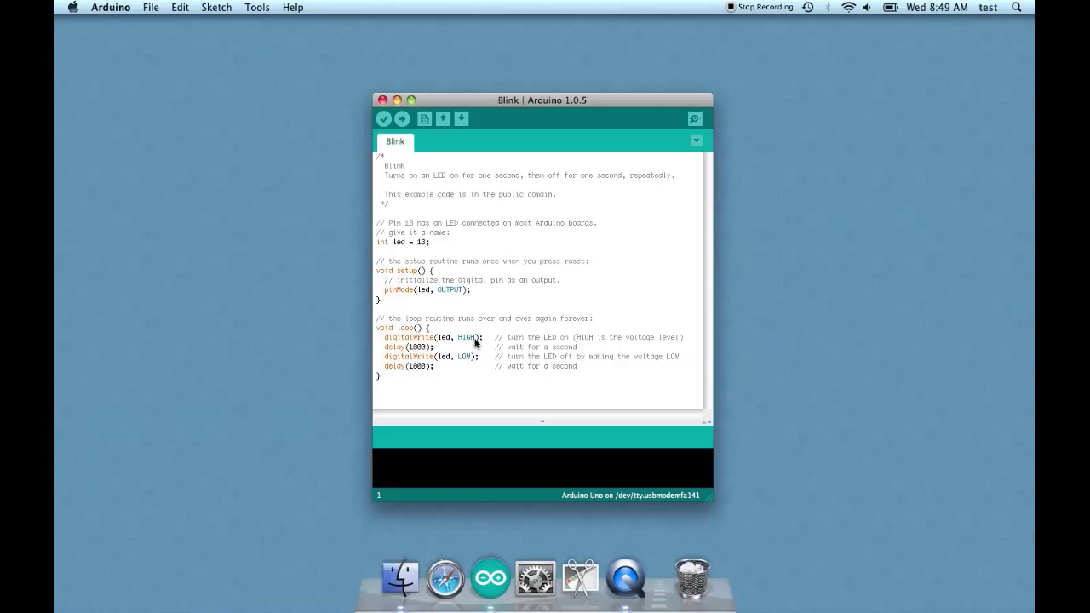
pyautogui.moveTo(470, 361)
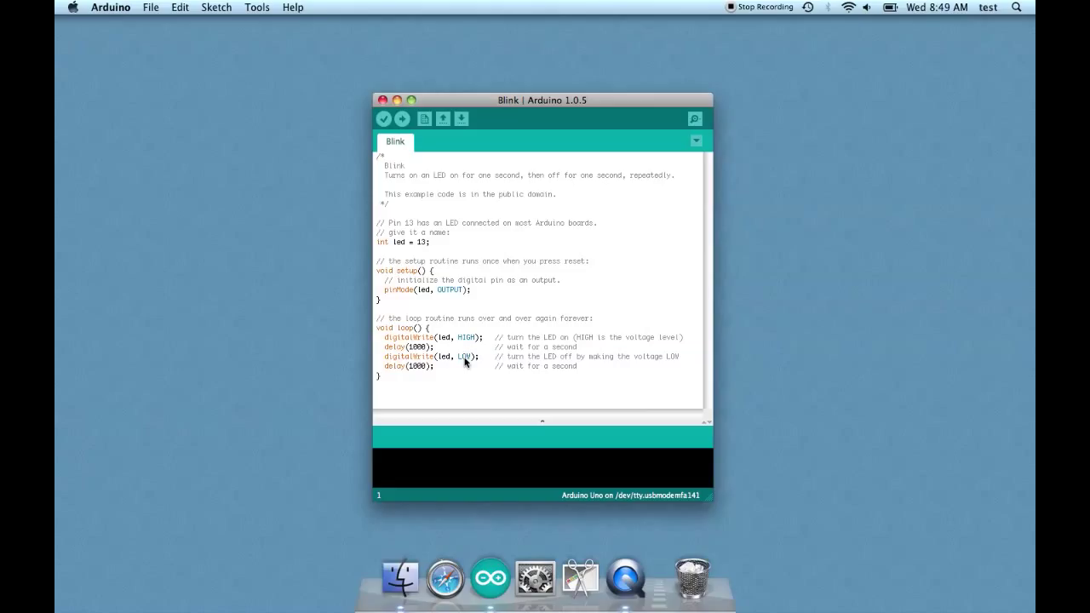
pyautogui.moveTo(406, 365)
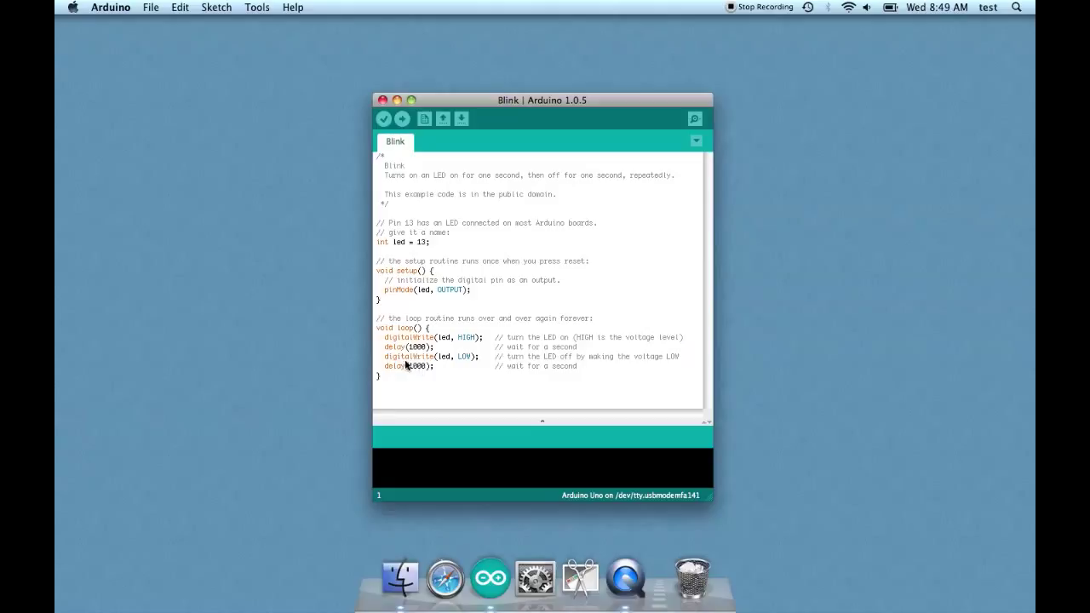
pyautogui.moveTo(424, 353)
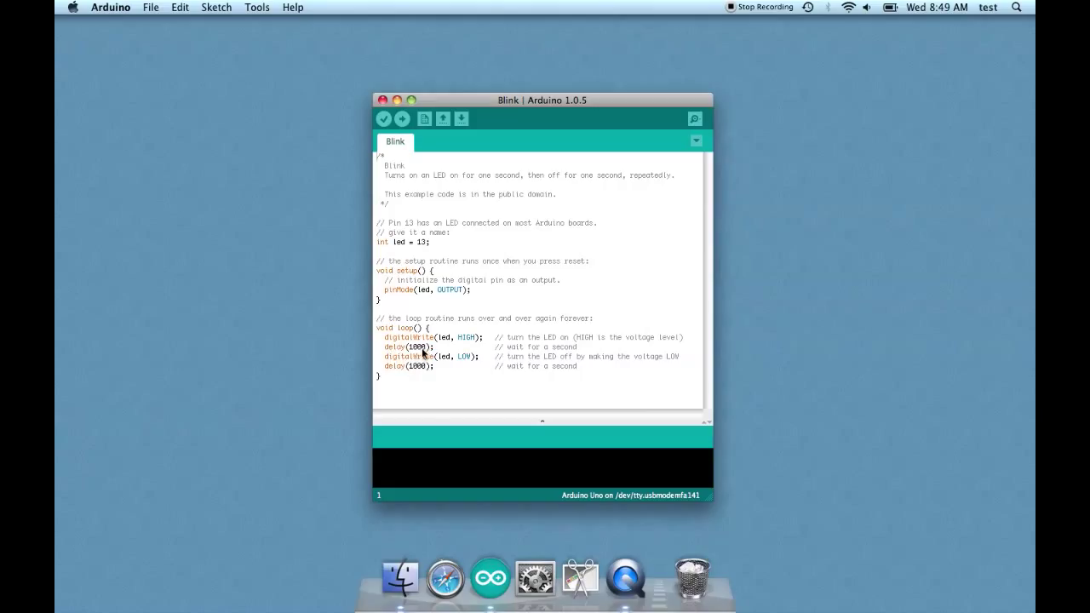
pyautogui.moveTo(437, 378)
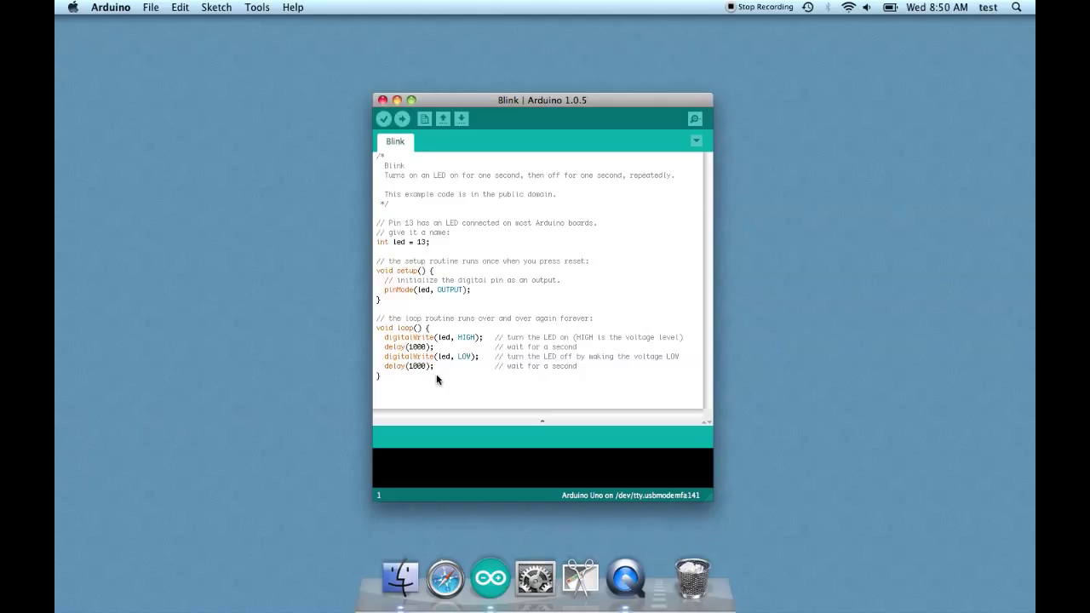
pyautogui.moveTo(439, 340)
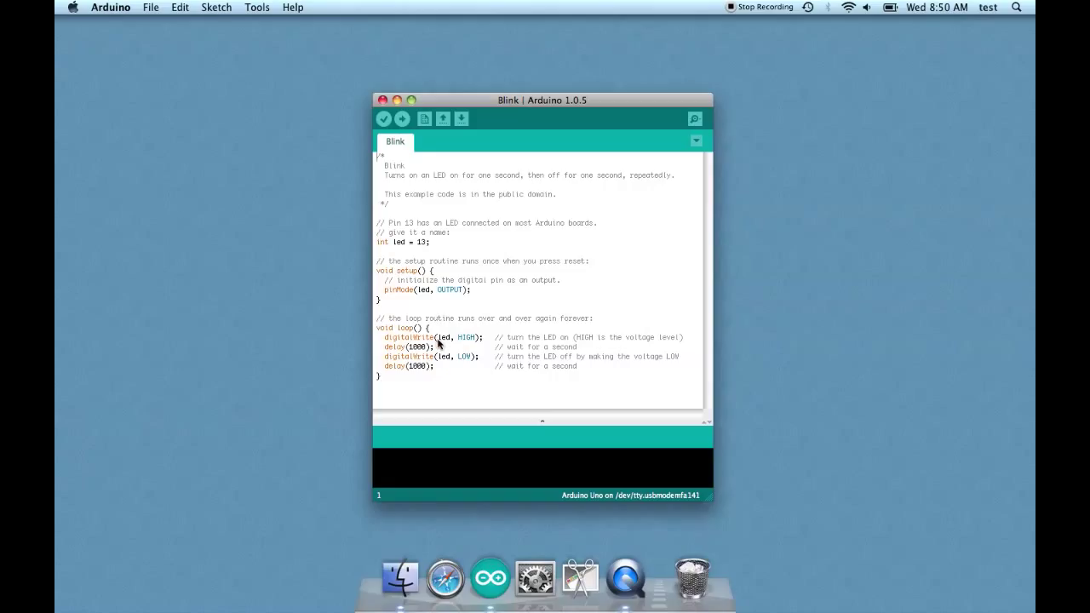
pyautogui.moveTo(470, 342)
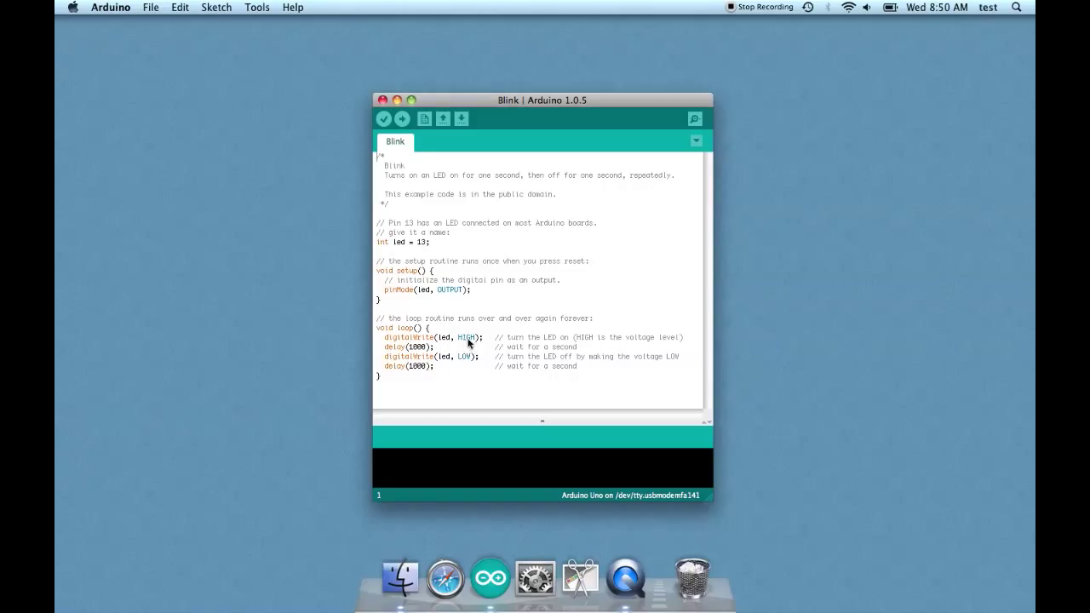
pyautogui.moveTo(423, 351)
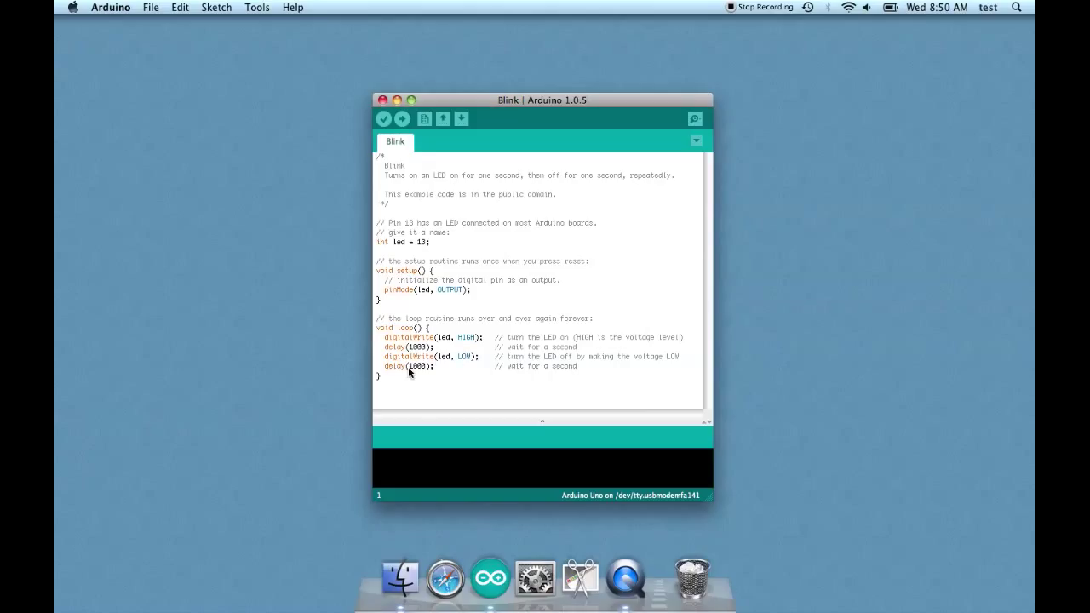
pyautogui.moveTo(412, 382)
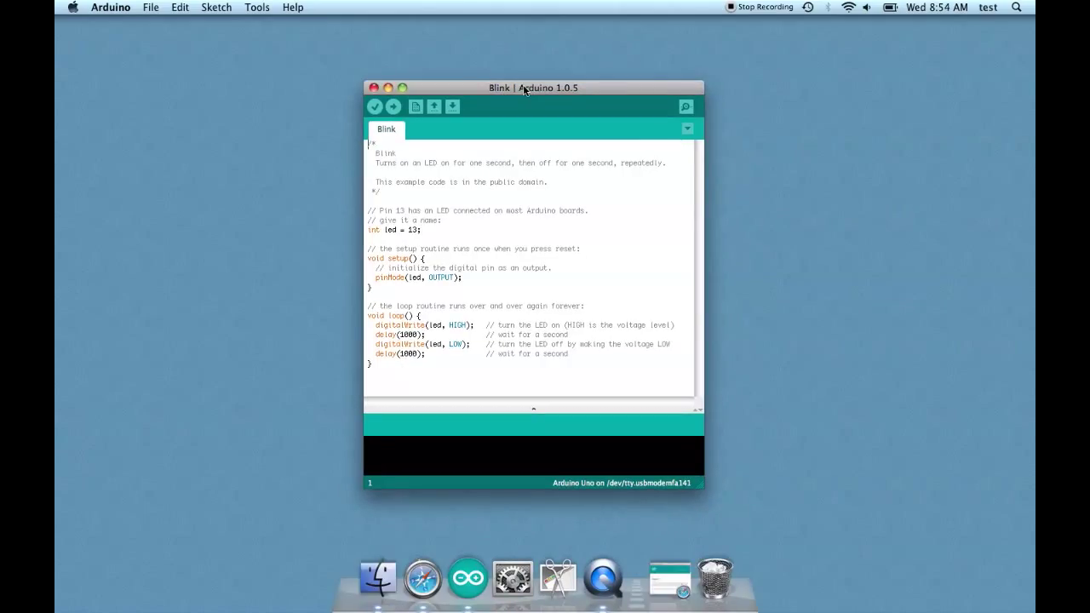
pyautogui.moveTo(637, 318)
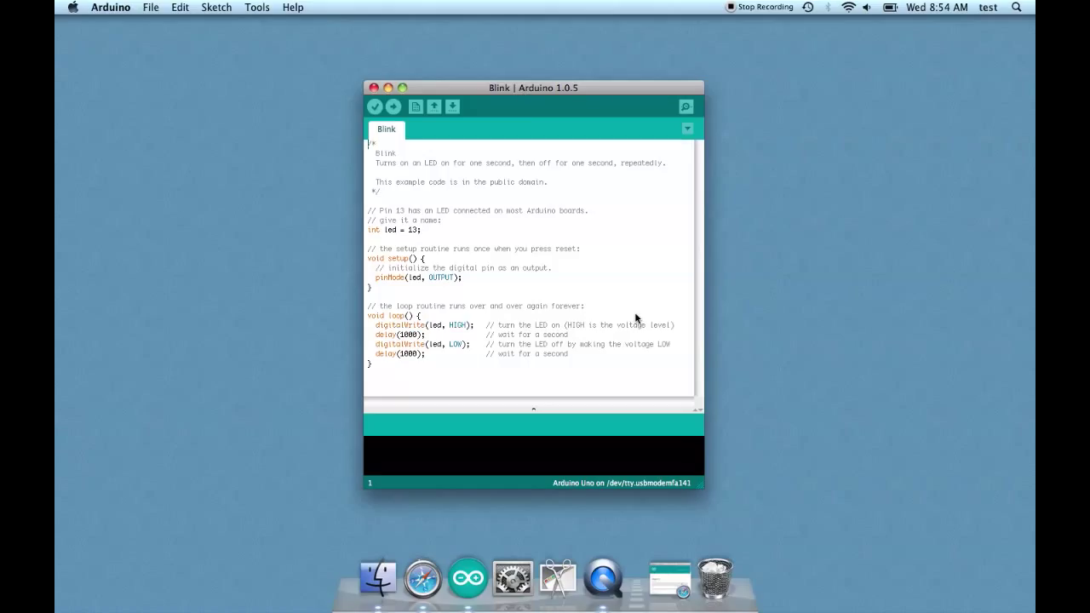
pyautogui.moveTo(678, 582)
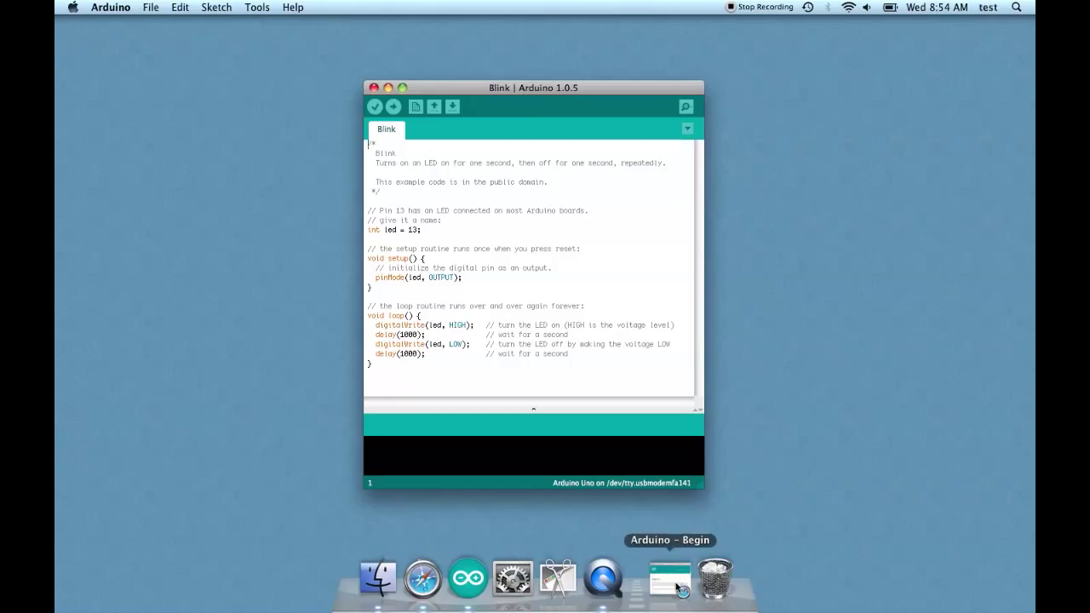
# Copy the Serial.begin(9600); line from the reference Example and return to the Blink sketch.
pyautogui.click(667, 575)
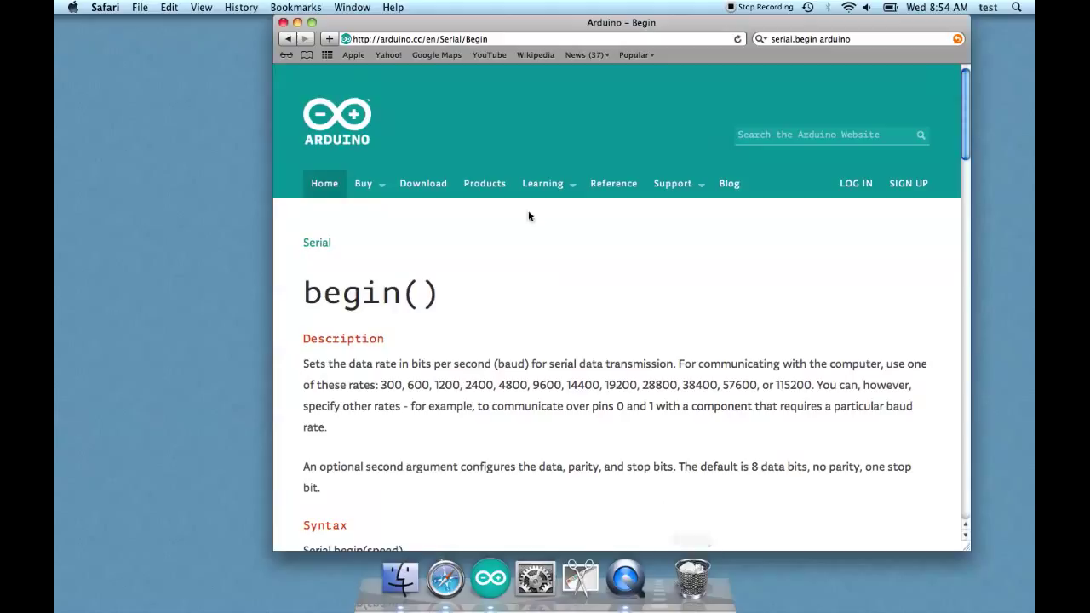
pyautogui.moveTo(480, 266)
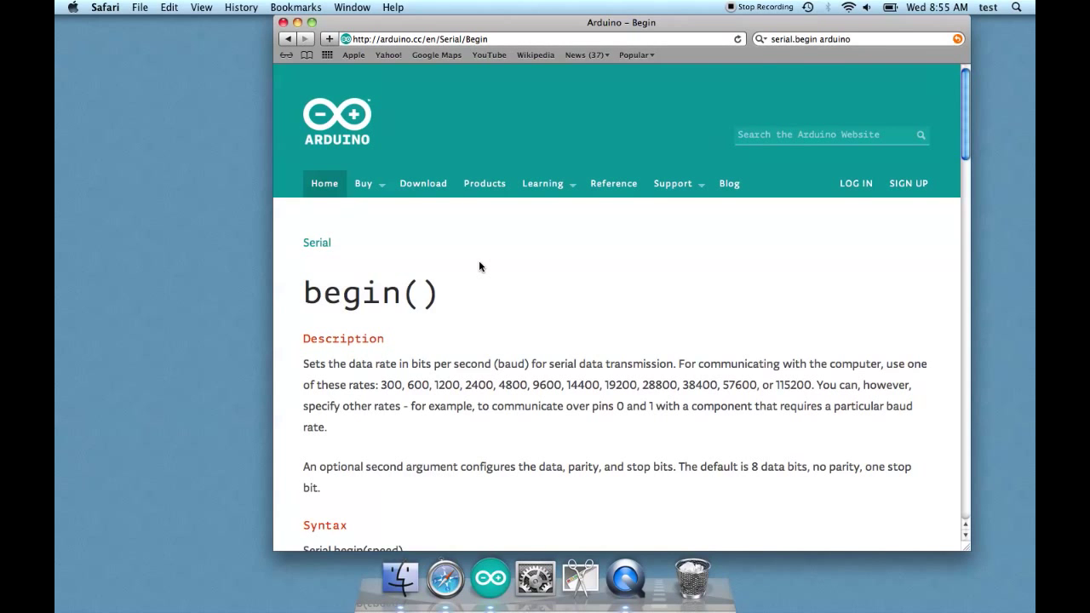
pyautogui.scroll(-3)
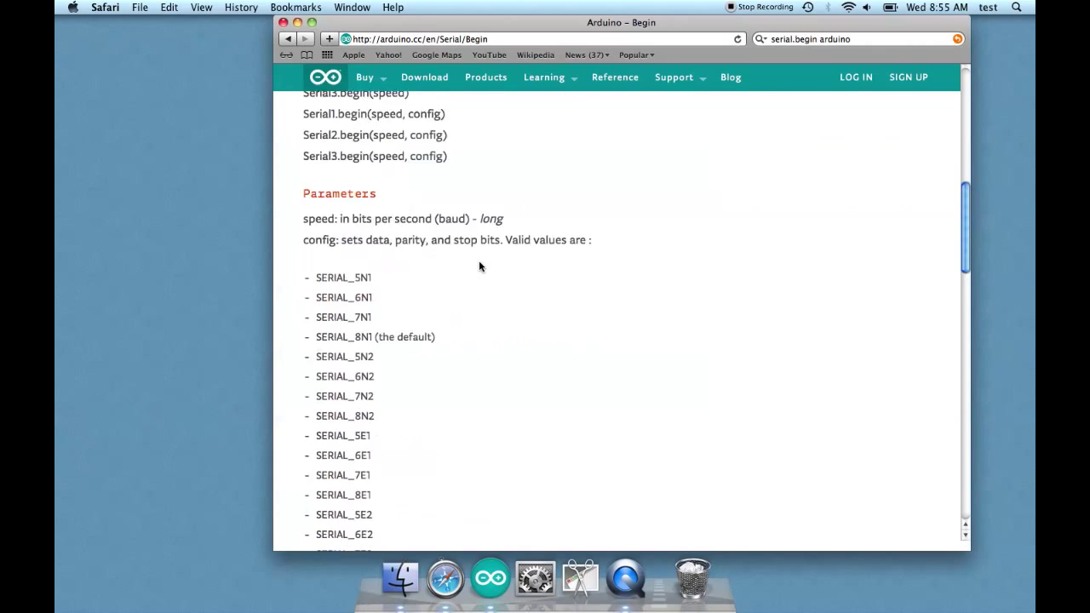
pyautogui.scroll(-3)
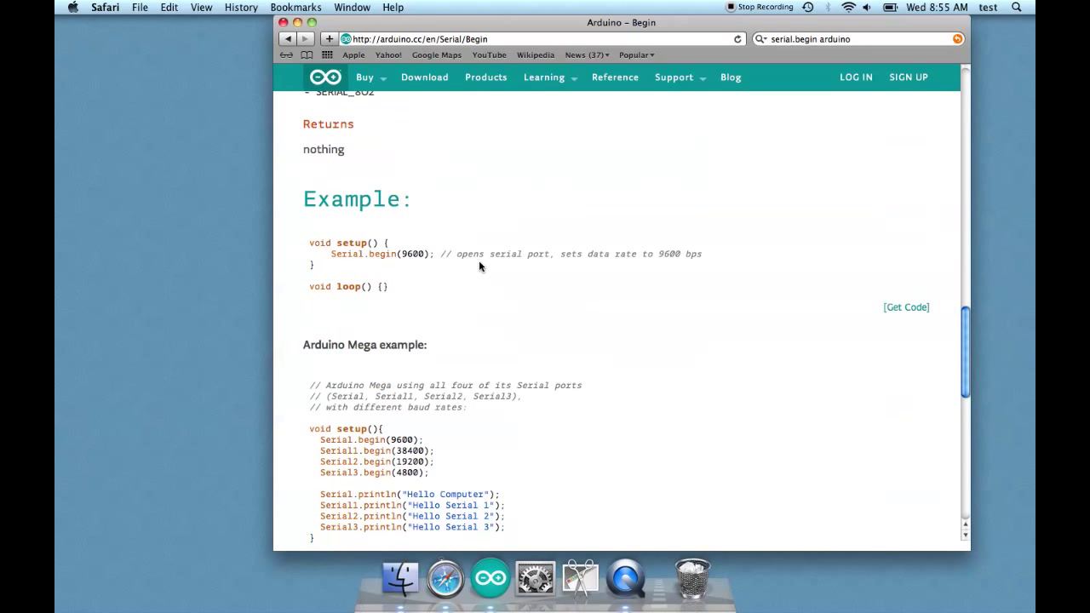
pyautogui.moveTo(337, 263)
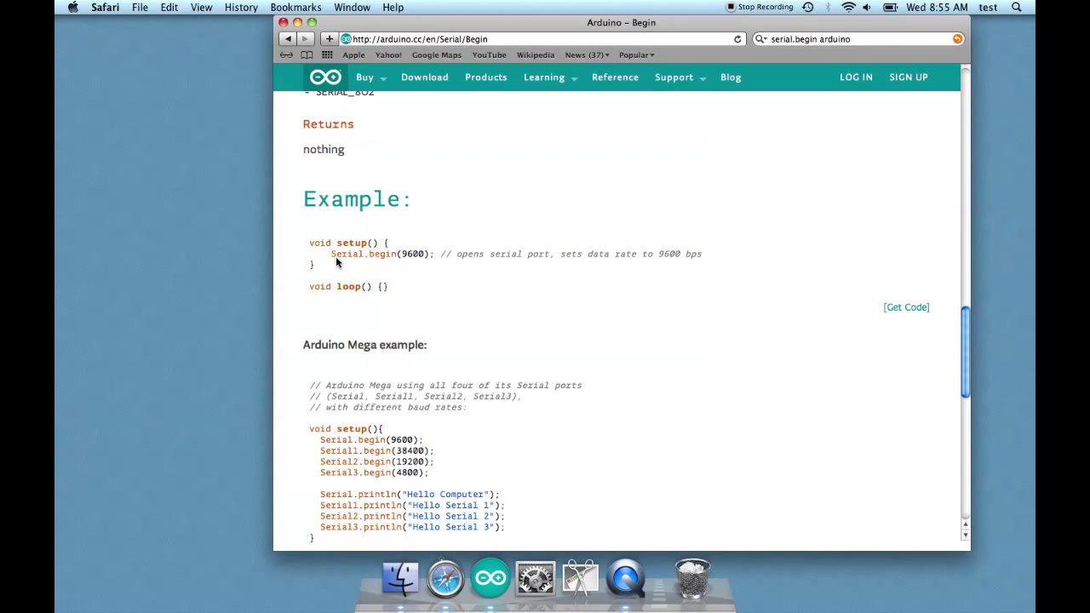
pyautogui.moveTo(330, 254); pyautogui.dragTo(446, 253)
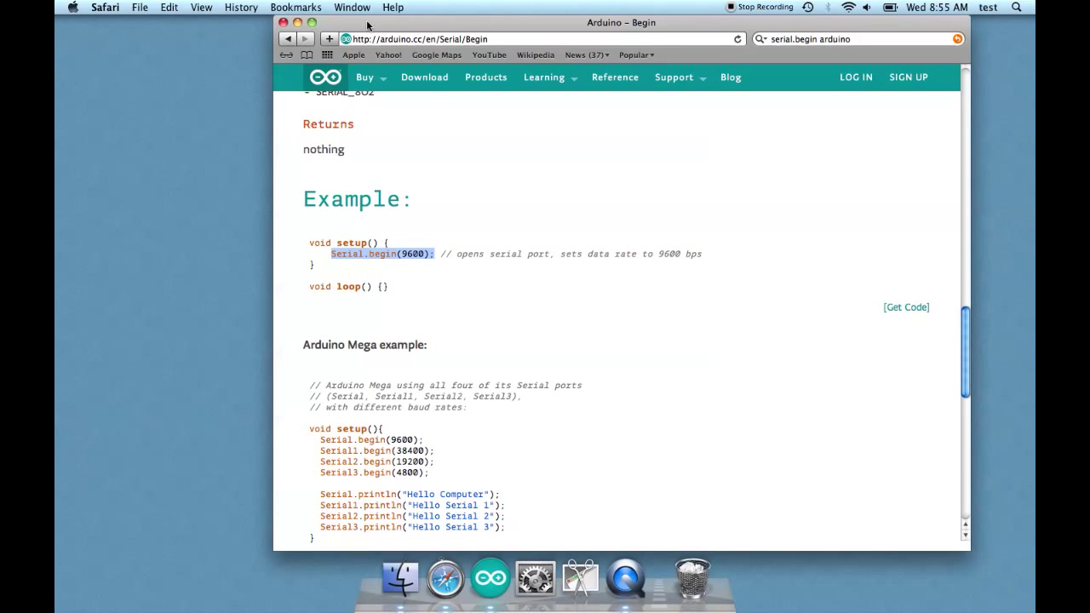
pyautogui.click(491, 579)
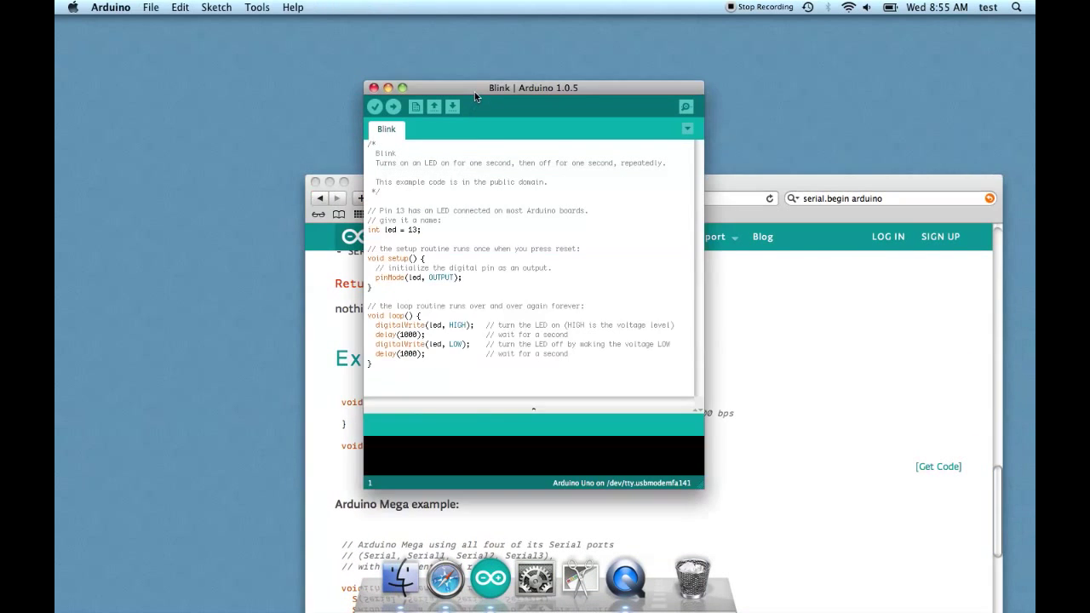
pyautogui.moveTo(452, 240)
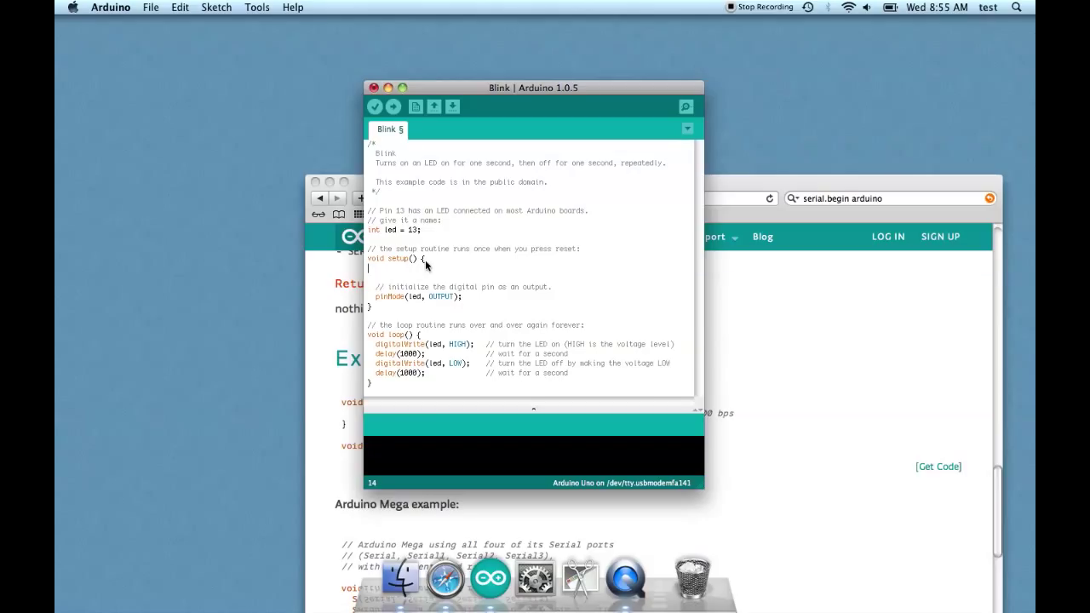
# Add Serial.begin(9600); as the first statement inside setup().
pyautogui.write('Serial.begin(9600);')
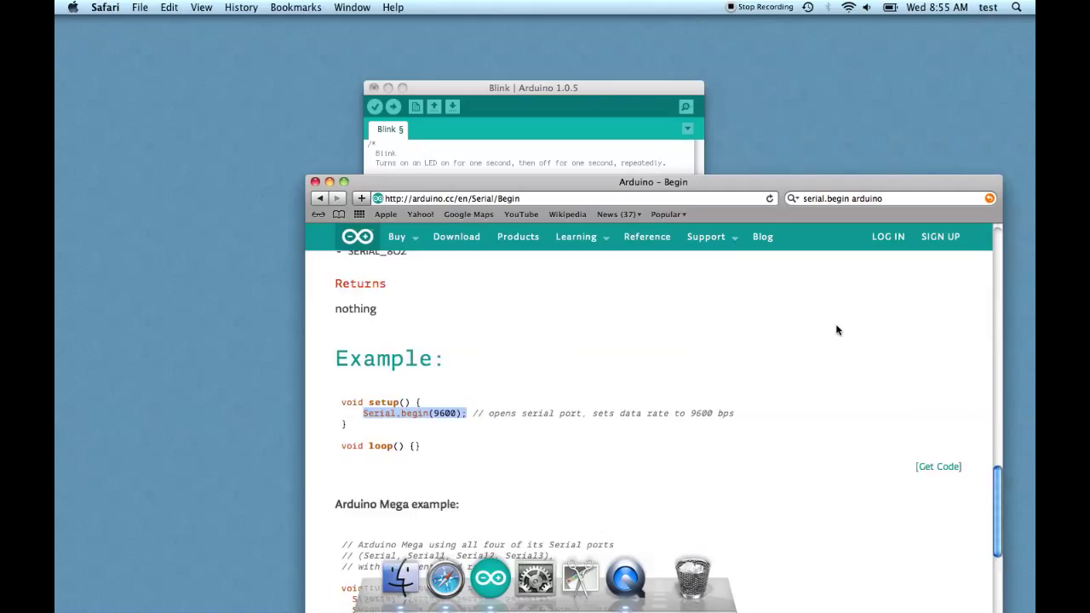
# Reach the Arduino Mega example's Serial.println line and return to the Blink sketch.
pyautogui.scroll(-3)
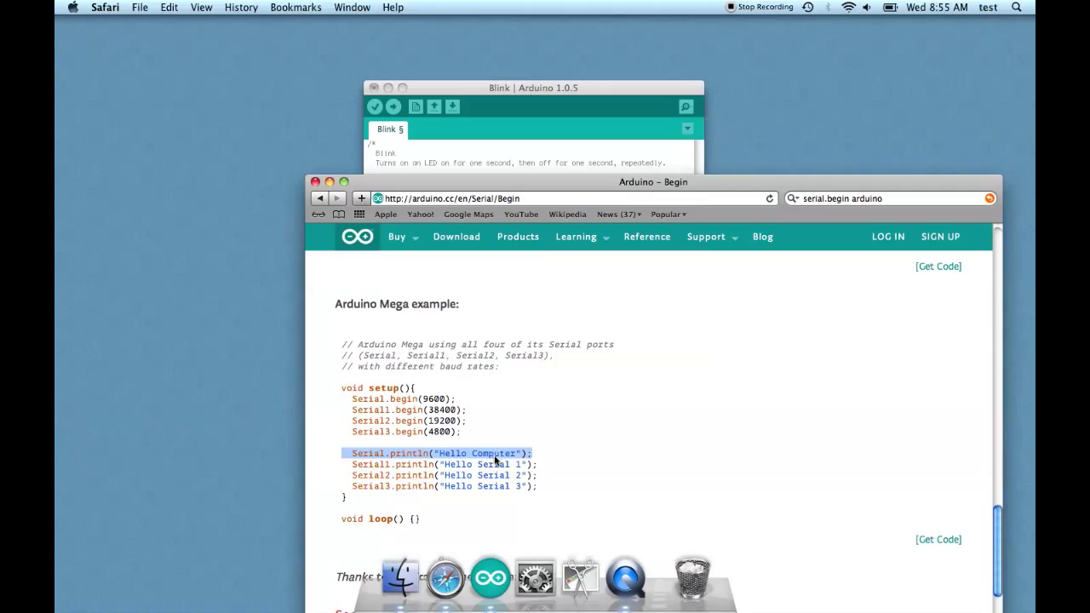
pyautogui.click(531, 88)
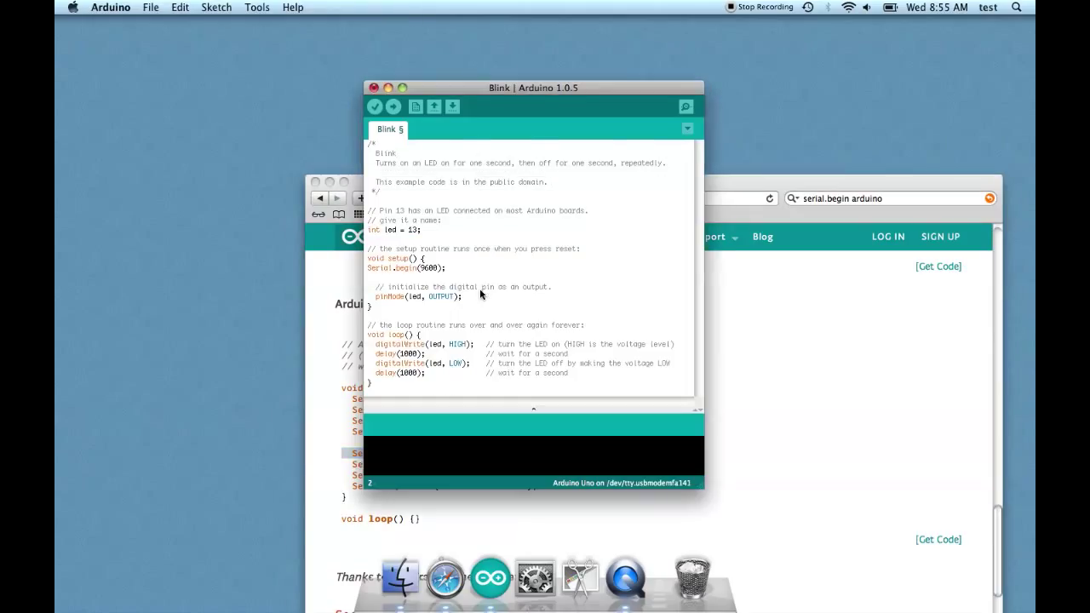
pyautogui.moveTo(585, 356)
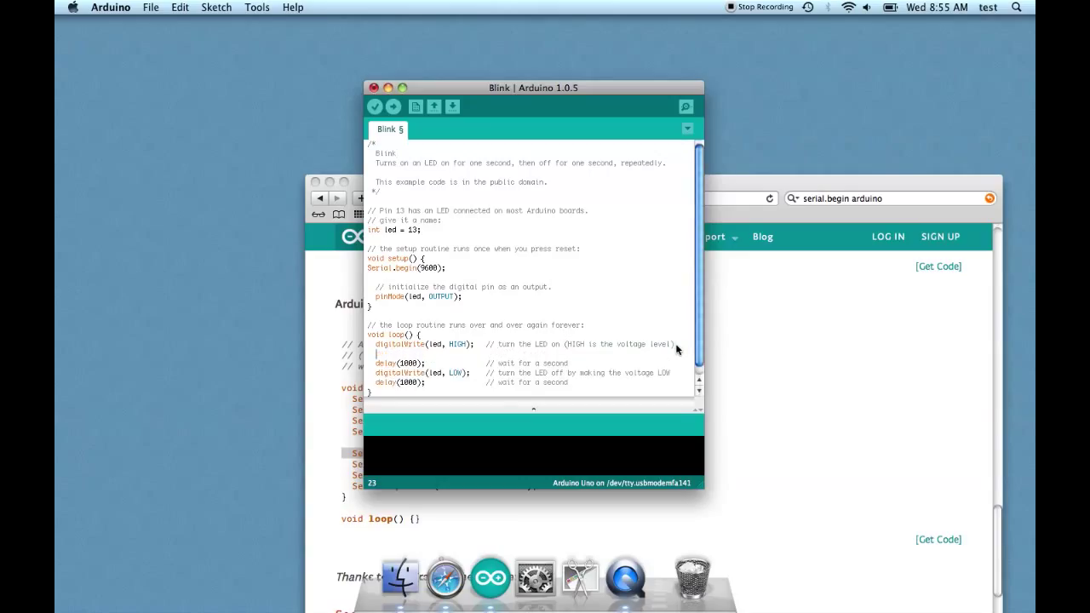
# Add Serial.println messages "Turning LED on" and "Turning LED off" after each digitalWrite in loop().
pyautogui.write('Serial.println("Hello Computer");')
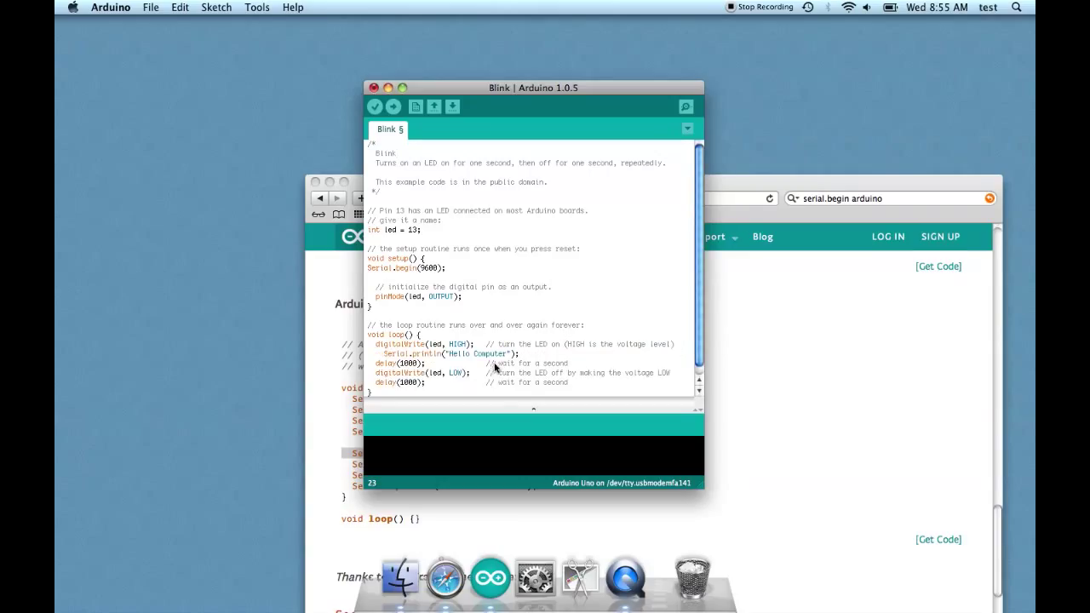
pyautogui.doubleClick(485, 353)
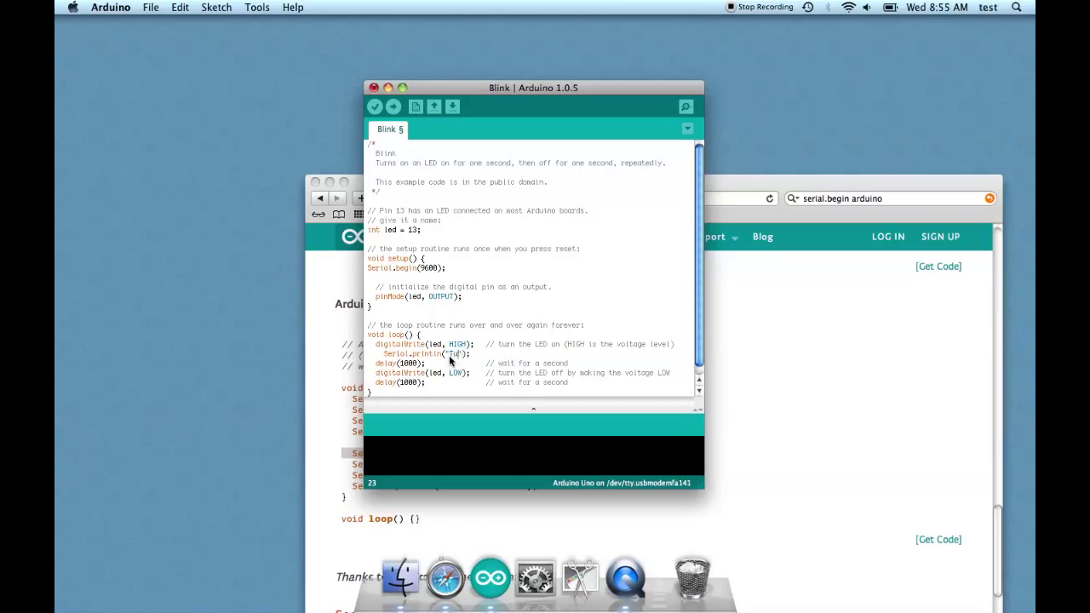
pyautogui.write('Turning LED off");')
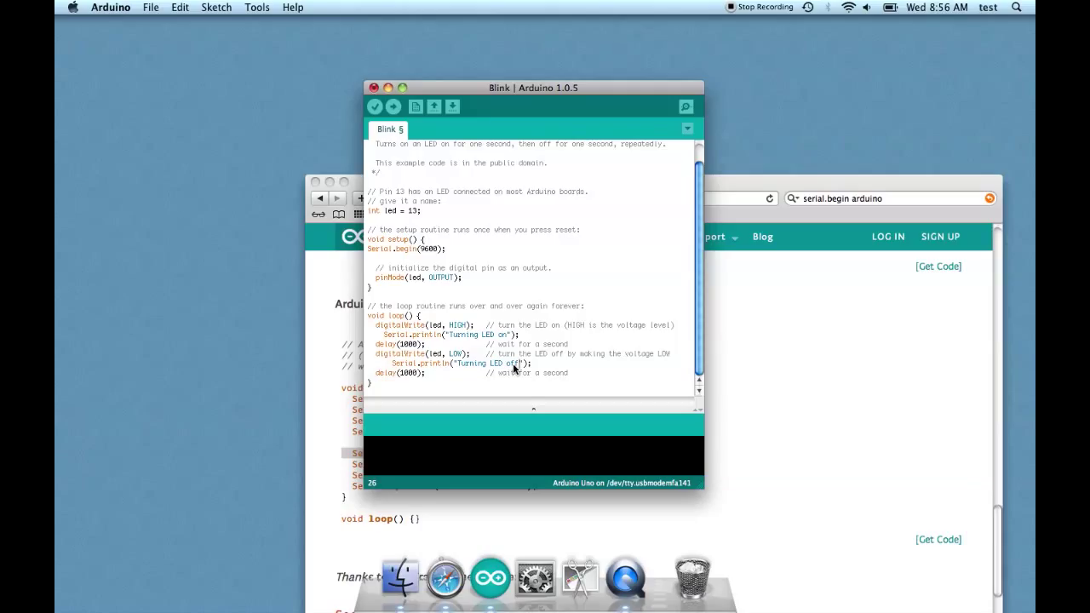
pyautogui.moveTo(392, 106)
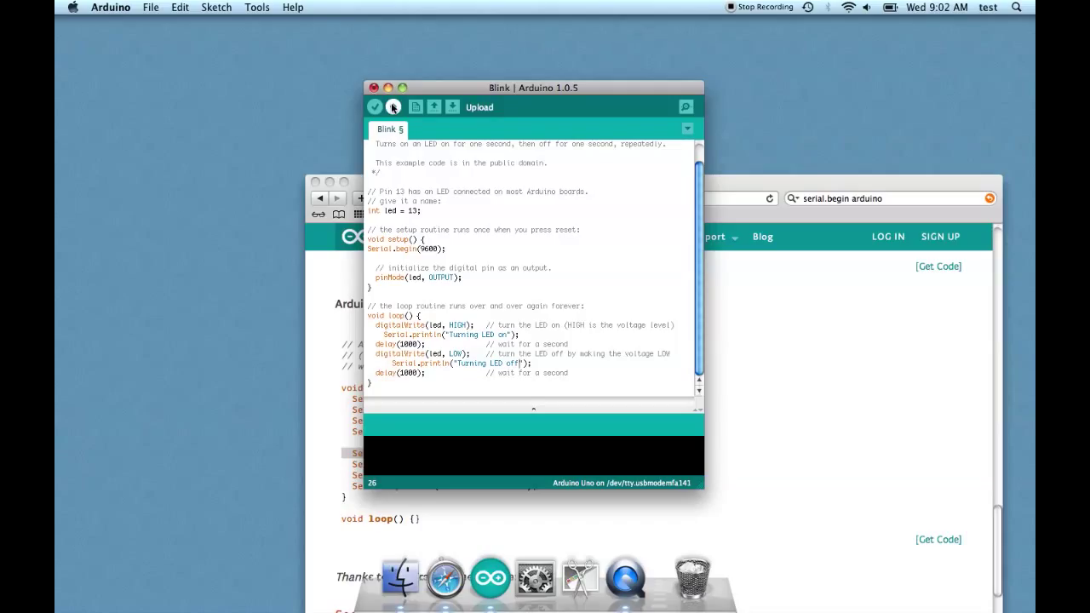
# Upload the sketch to the Uno, accepting the suggested port /dev/tty.usbmodemfd131.
pyautogui.click(392, 106)
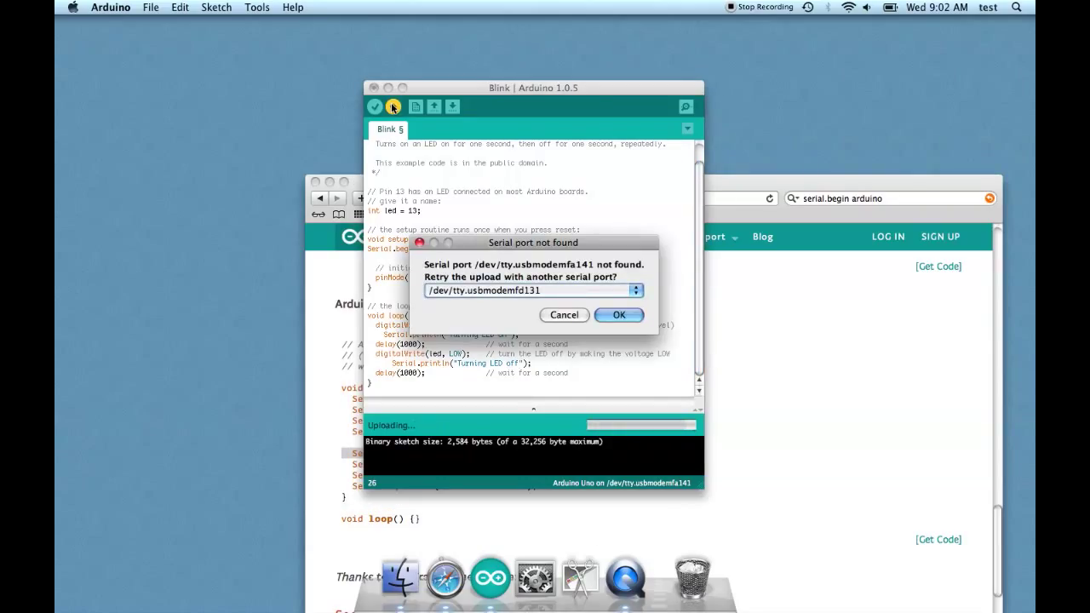
pyautogui.click(618, 315)
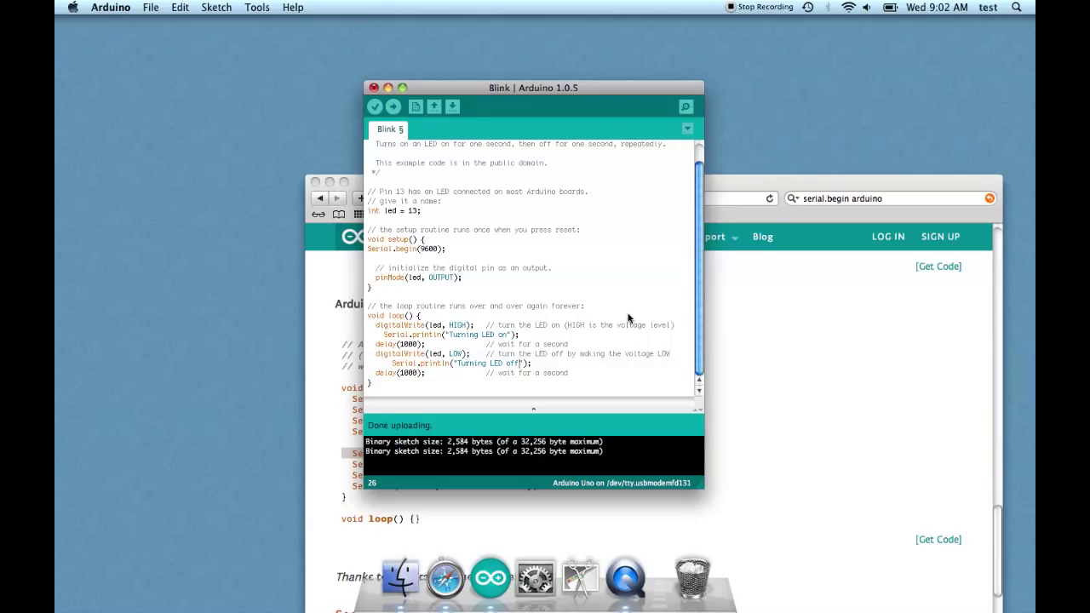
pyautogui.click(255, 7)
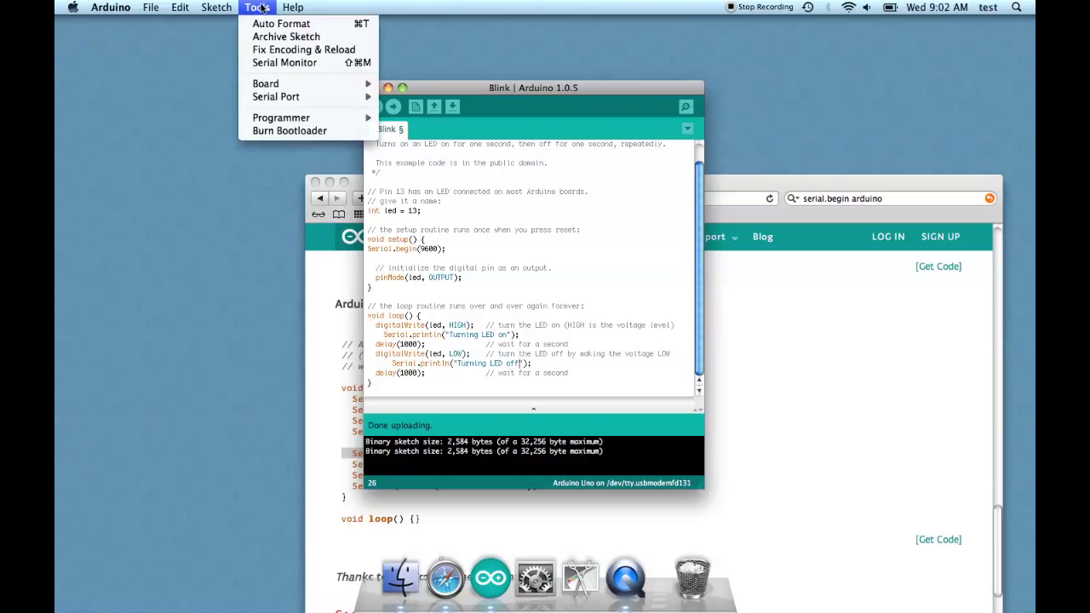
# Show the Serial Monitor beside the sketch, listing Turning LED on/off messages.
pyautogui.click(286, 62)
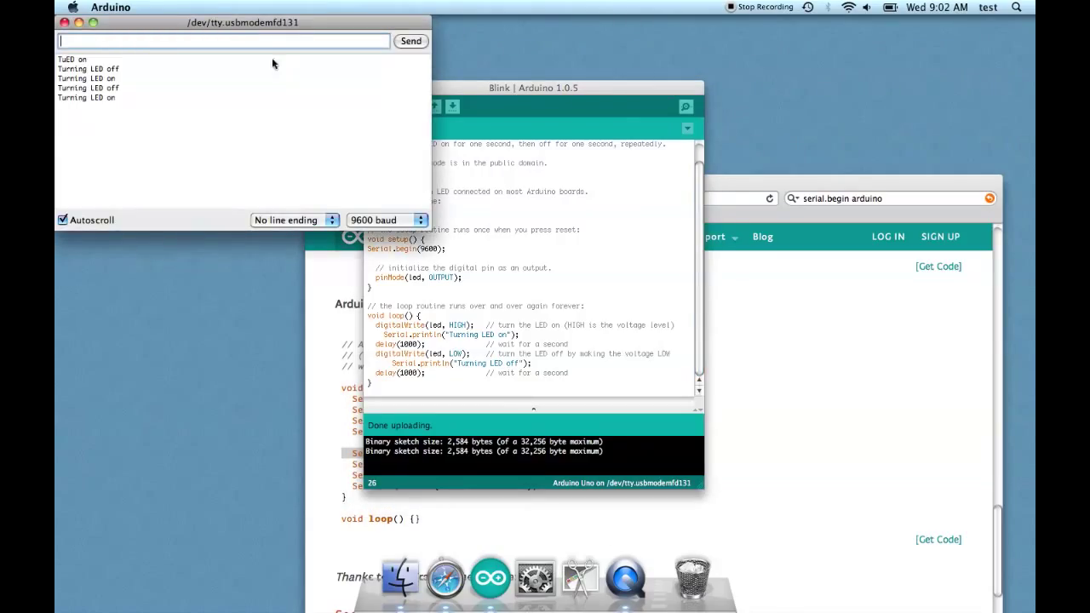
pyautogui.moveTo(241, 22); pyautogui.dragTo(780, 130)
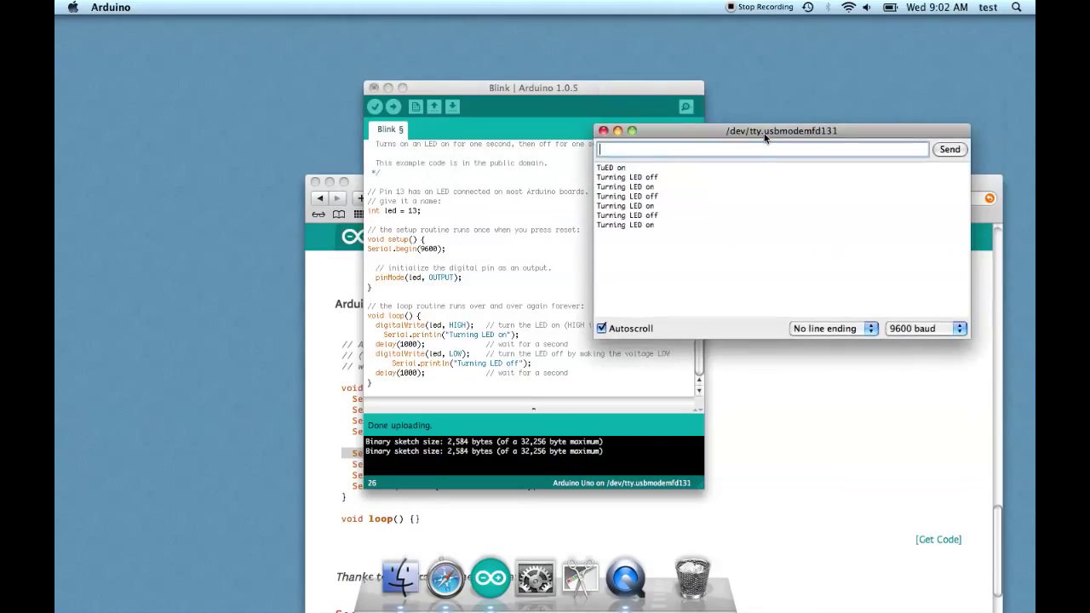